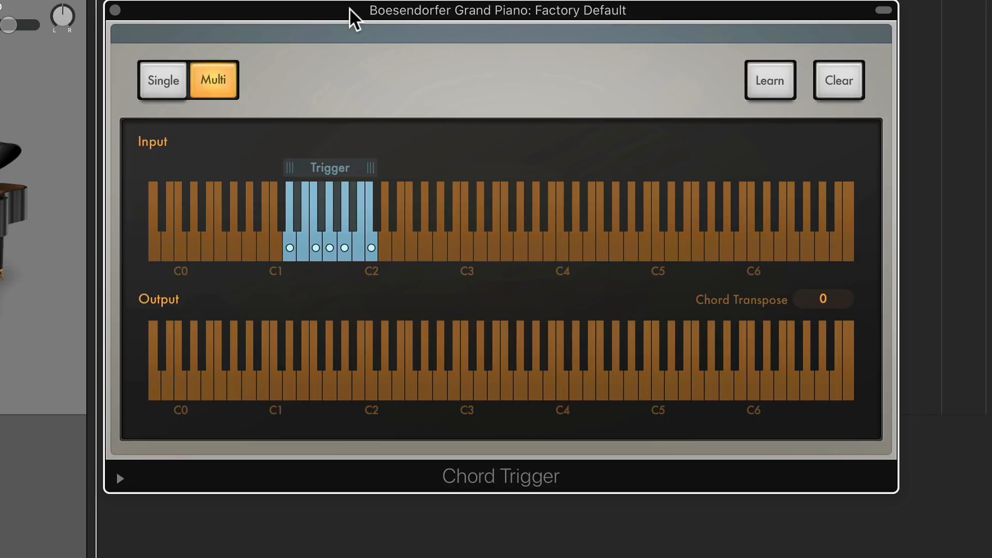
mouse_move(369, 68)
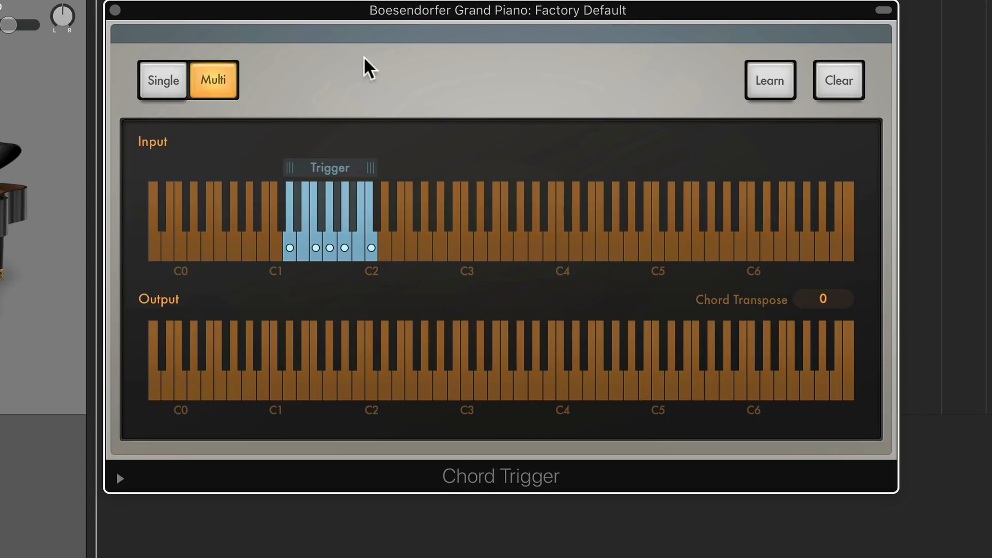
mouse_move(581, 469)
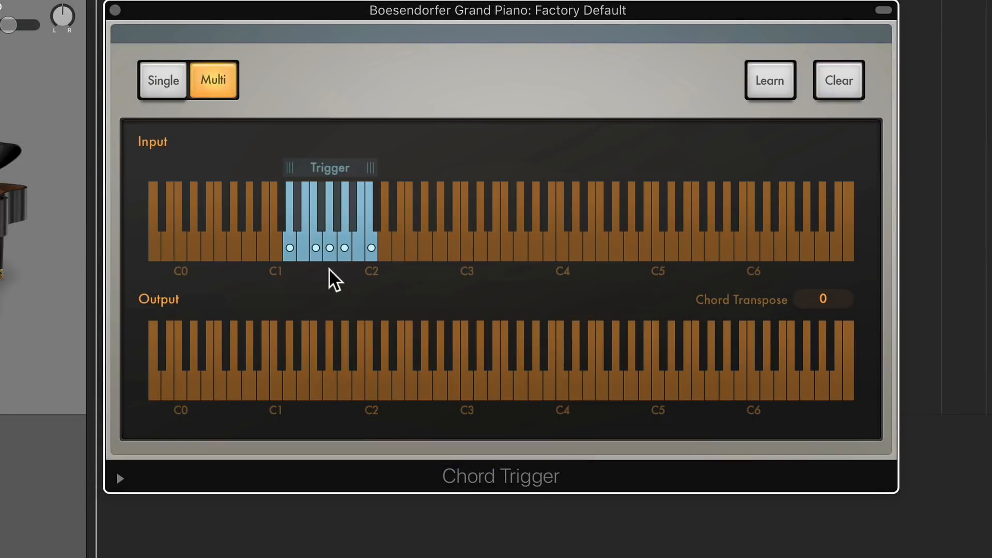
mouse_move(361, 449)
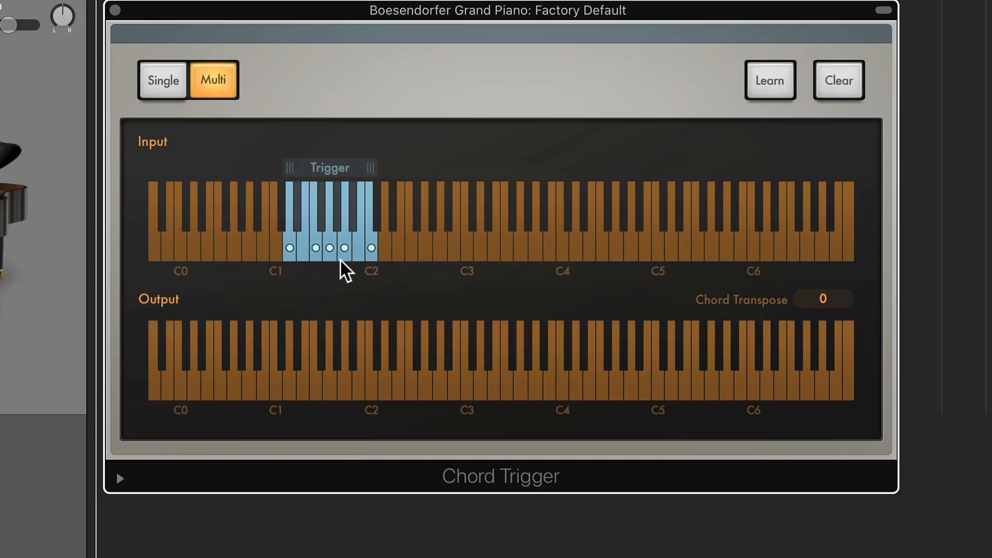
mouse_move(325, 238)
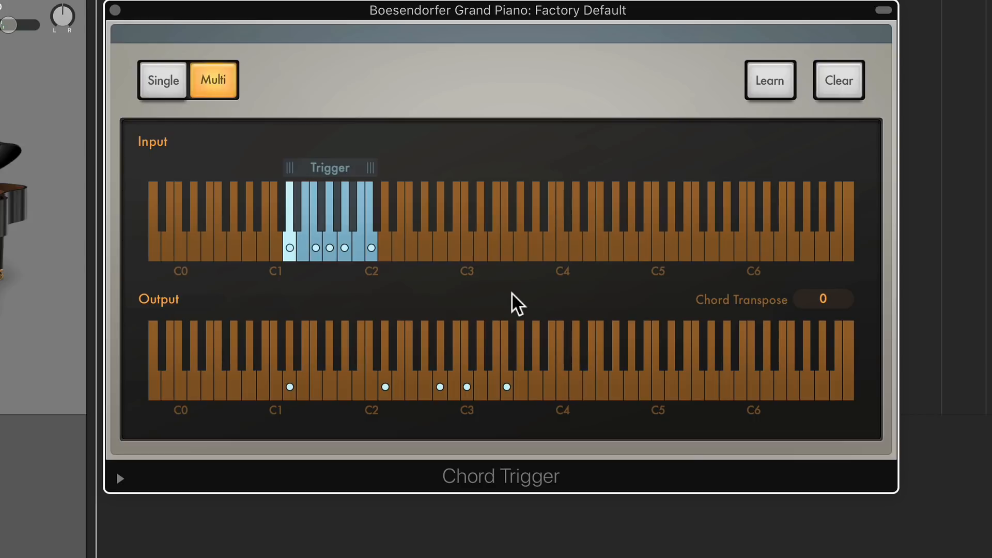
Clear the chord shown for the first trigger key.
left_click(536, 221)
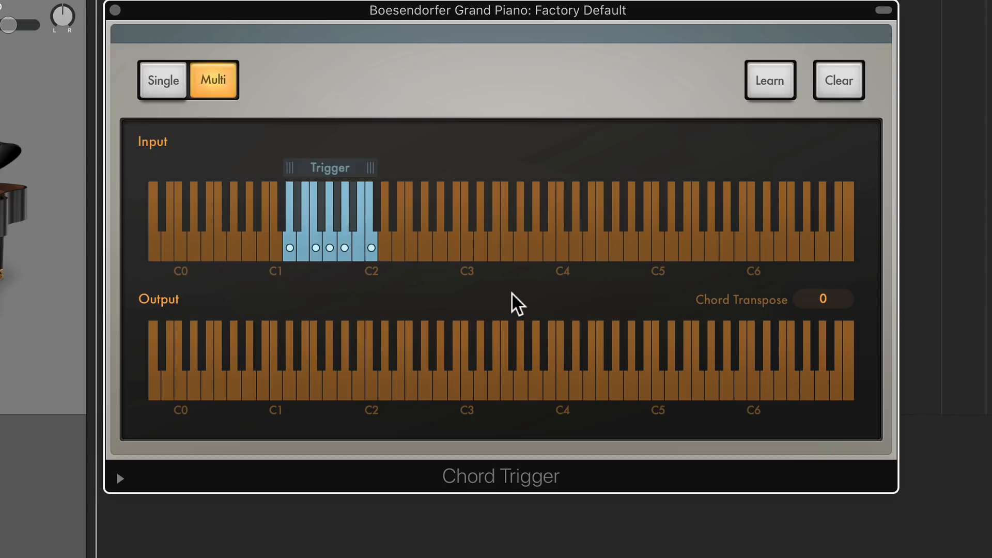
left_click(329, 235)
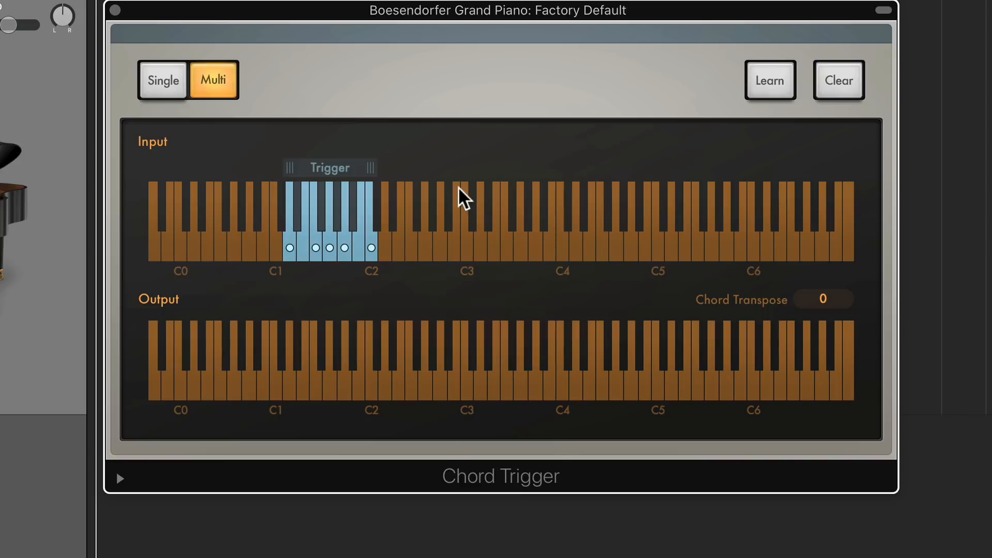
mouse_move(354, 311)
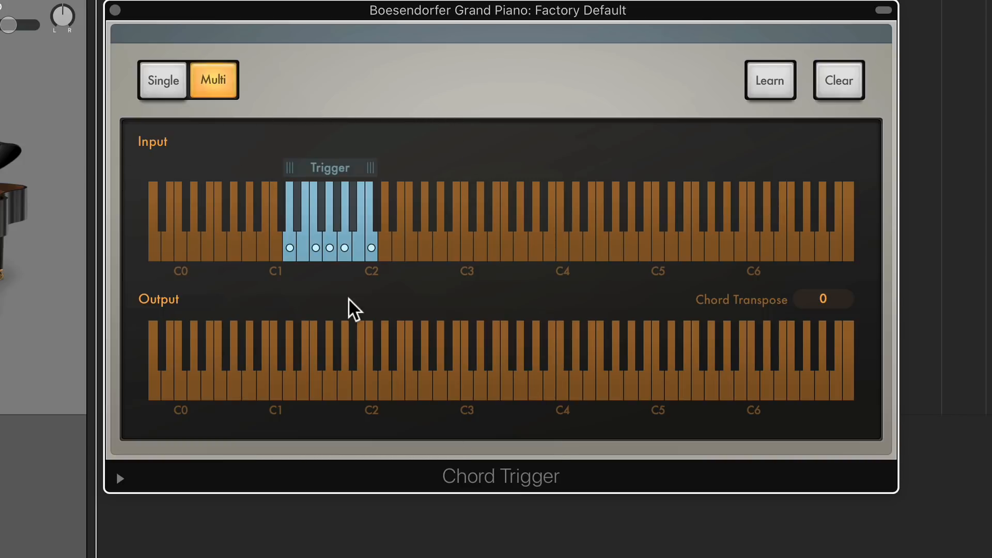
mouse_move(382, 262)
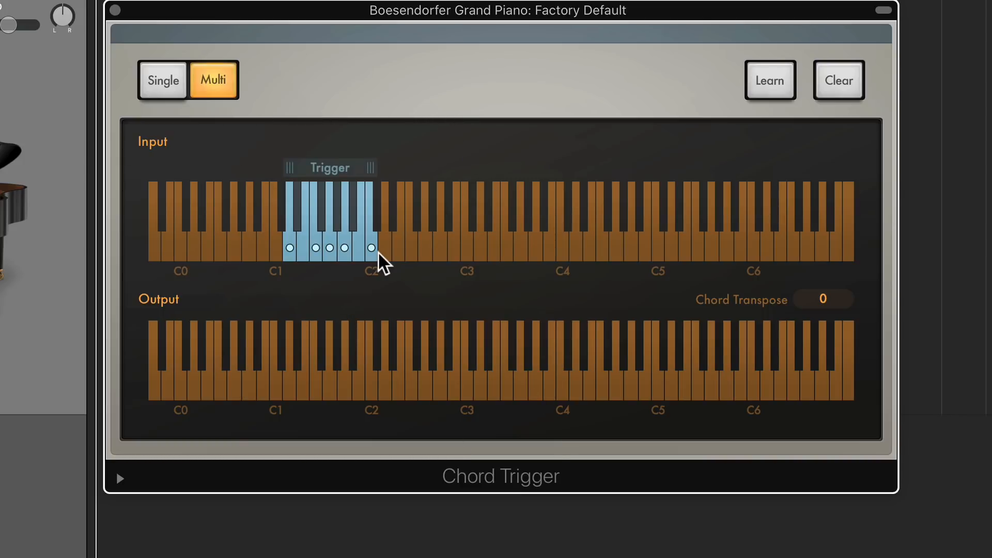
mouse_move(350, 310)
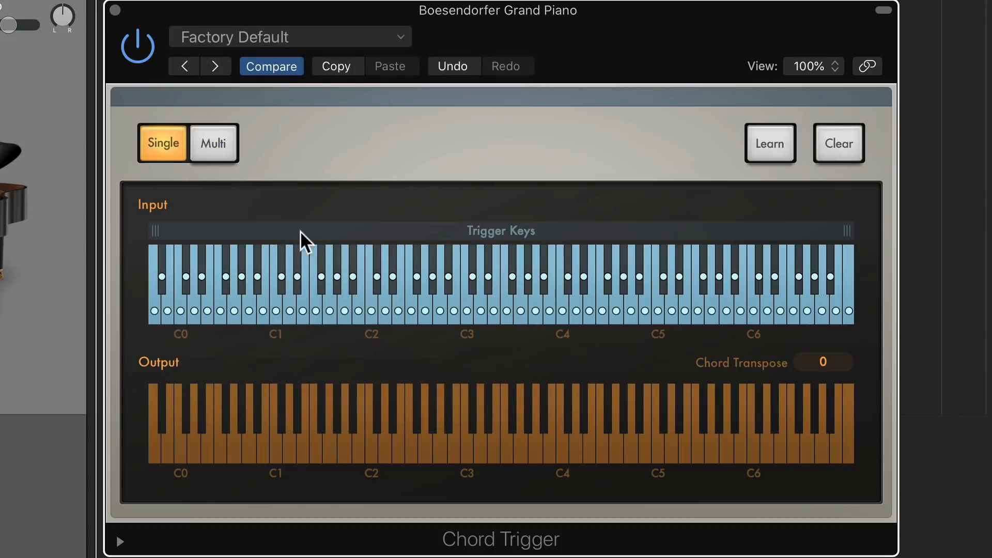
mouse_move(573, 25)
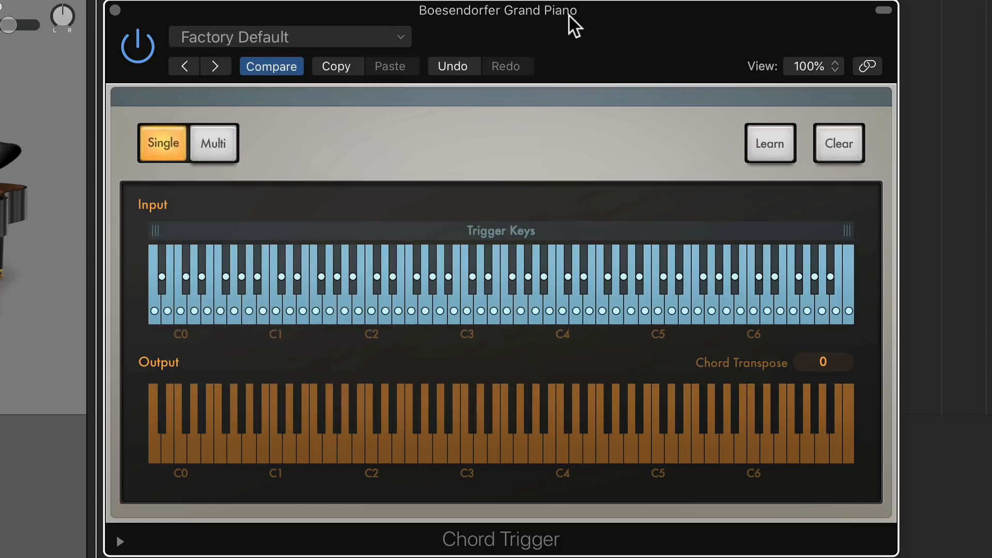
Switch Chord Trigger to Multi mode, widen the trigger range down to C3, and save the setup as User Default.
left_click(213, 143)
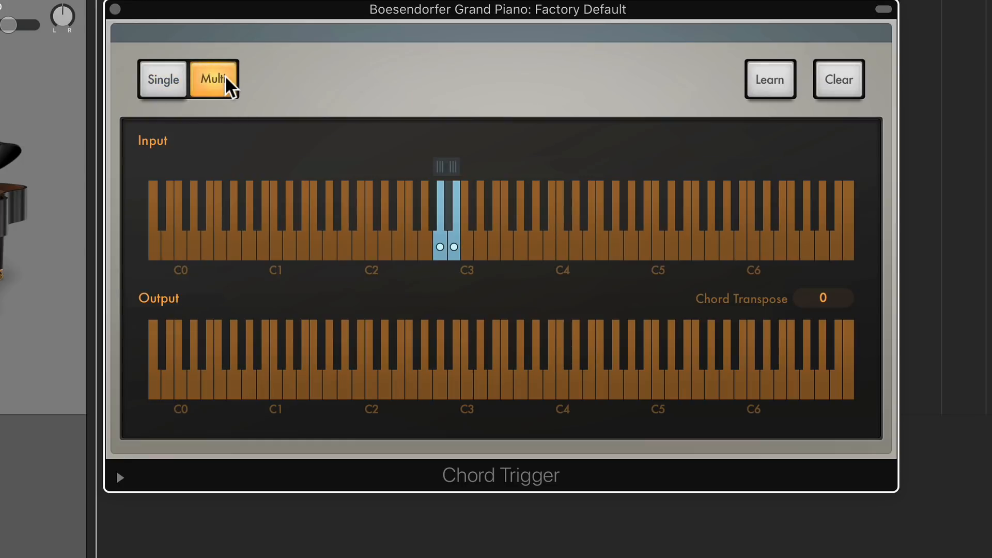
left_click_drag(437, 167, 231, 166)
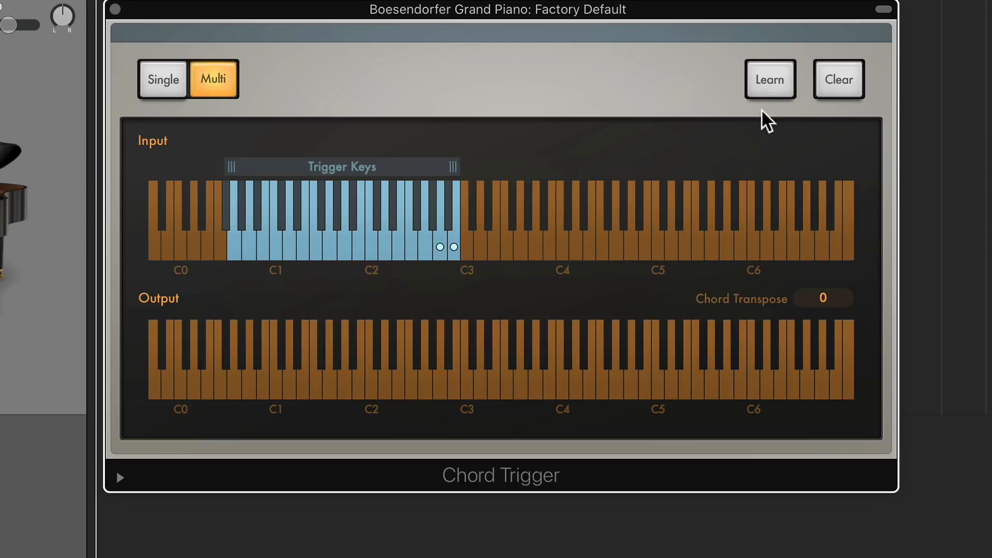
left_click(769, 80)
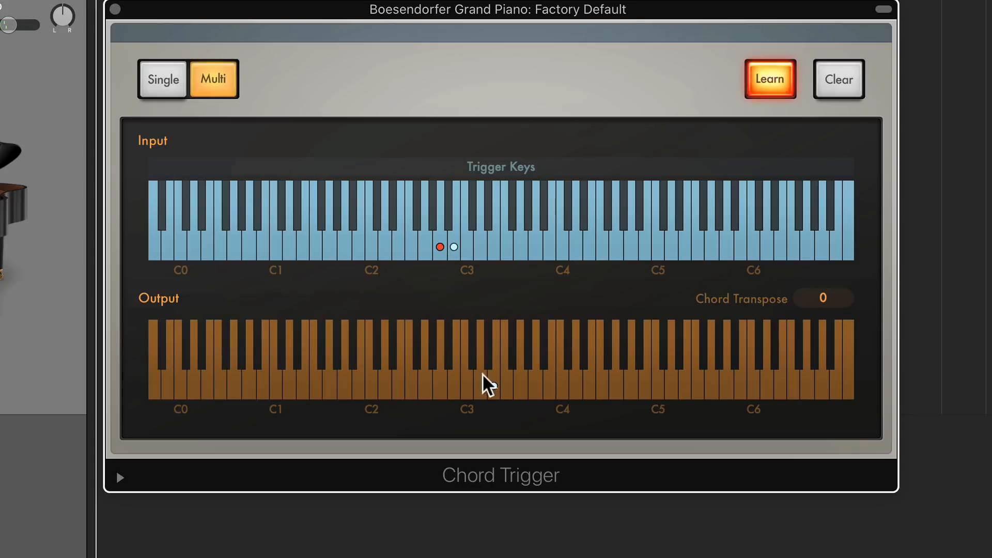
mouse_move(453, 231)
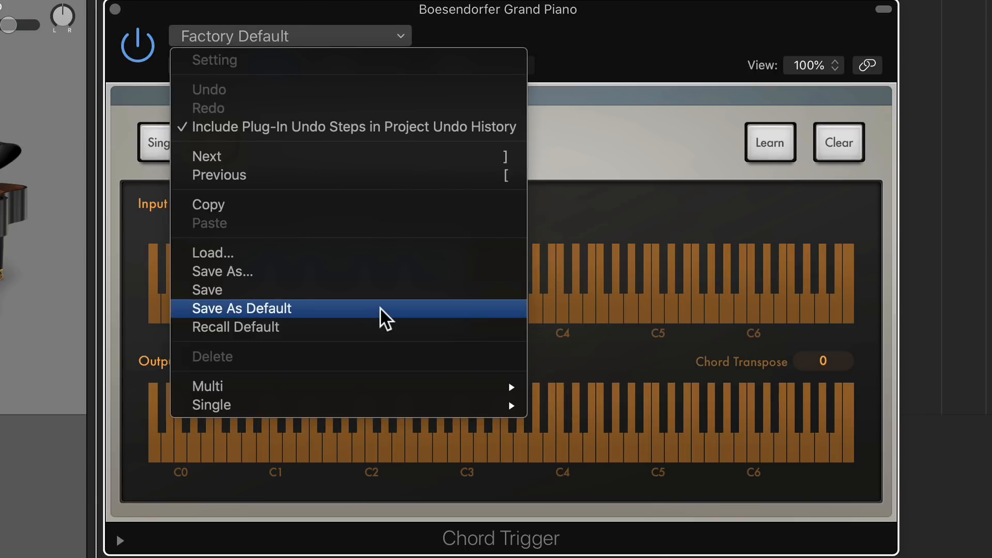
left_click(241, 309)
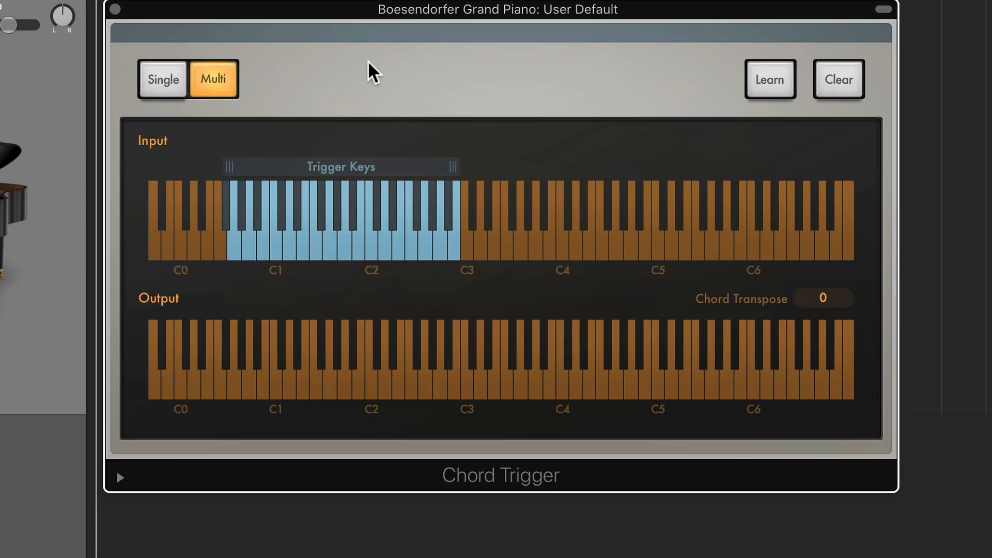
mouse_move(697, 86)
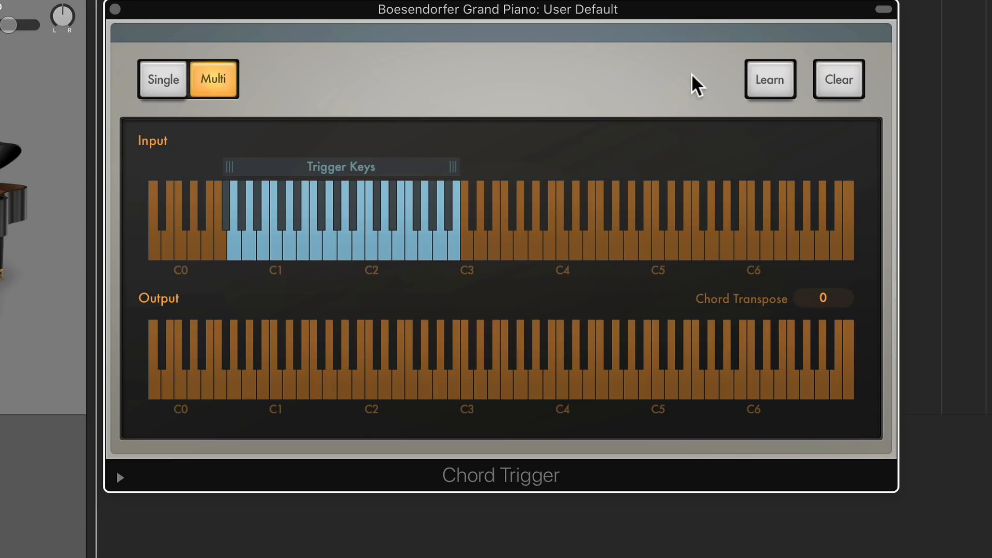
Learn five trigger keys between C1 and C2, giving one a three-note chord, then keep the assignments.
left_click(769, 80)
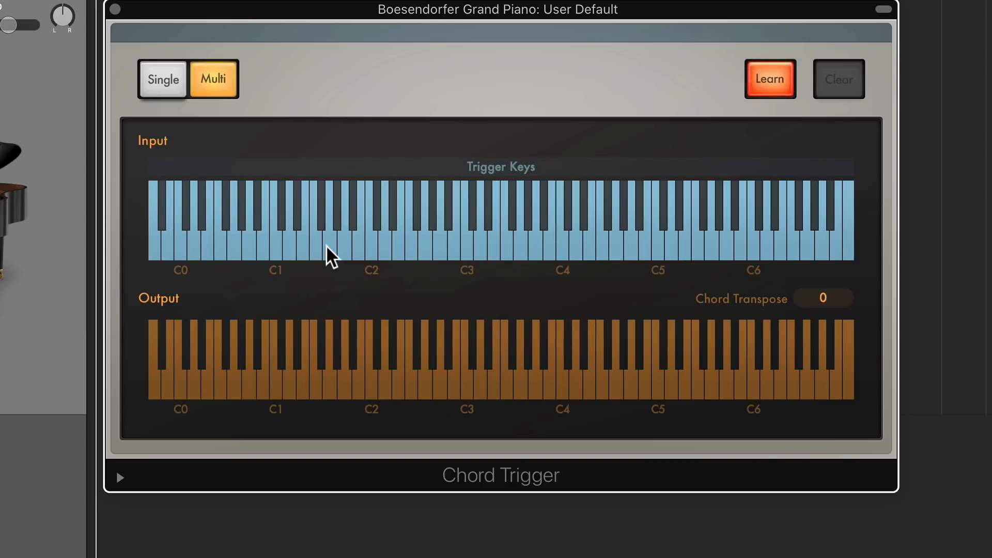
mouse_move(352, 259)
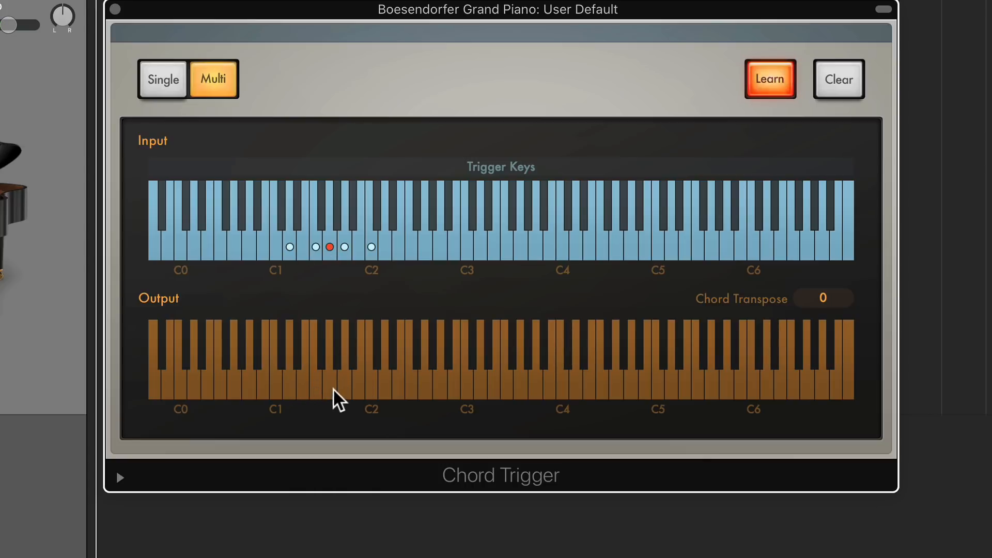
left_click(329, 385)
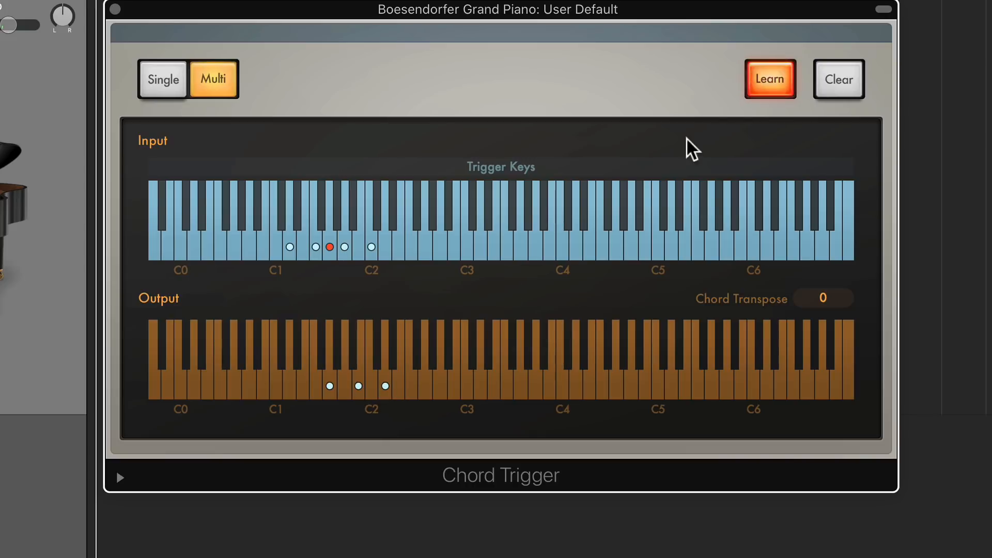
left_click(769, 79)
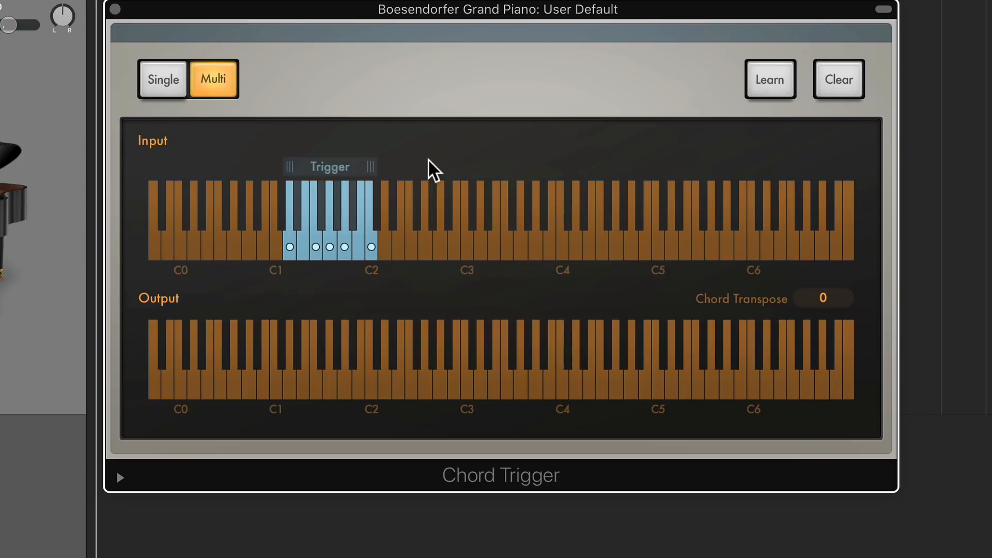
Select the fourth trigger key and resume learning to revoice its chord toward C3.
left_click(328, 246)
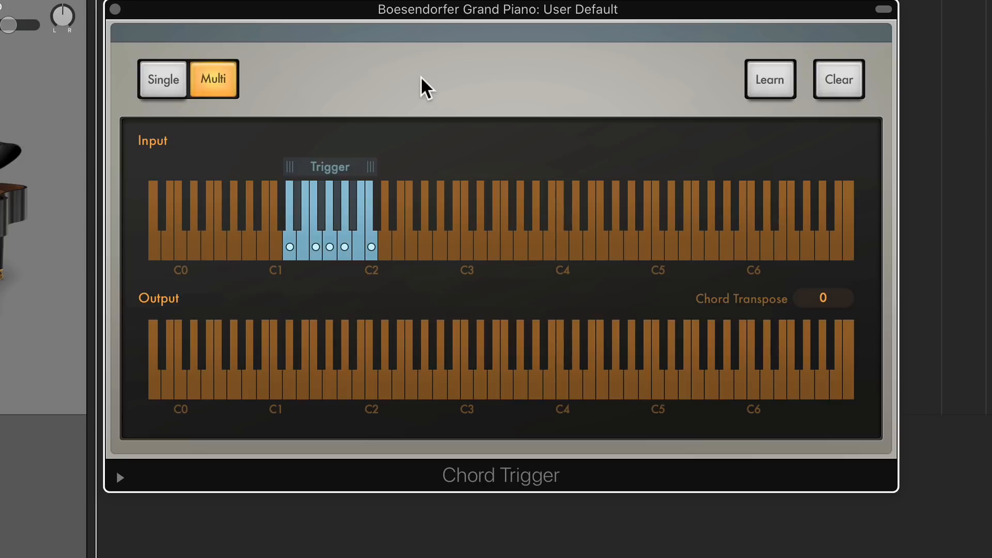
mouse_move(423, 423)
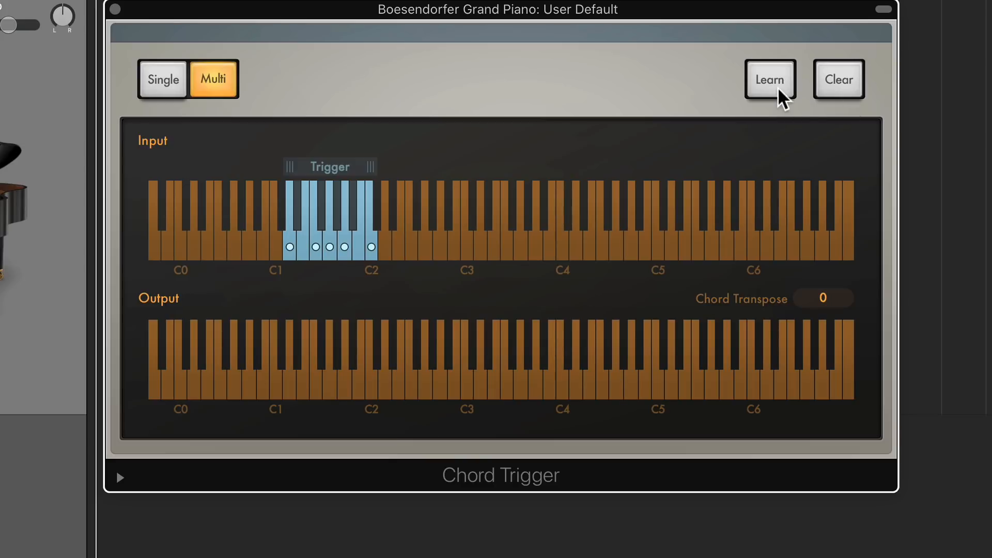
left_click(769, 79)
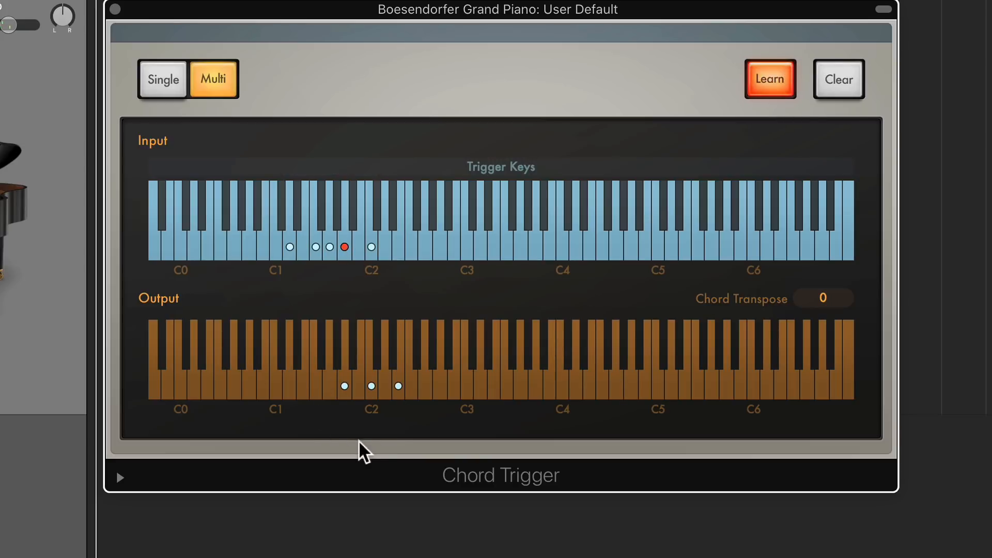
mouse_move(408, 446)
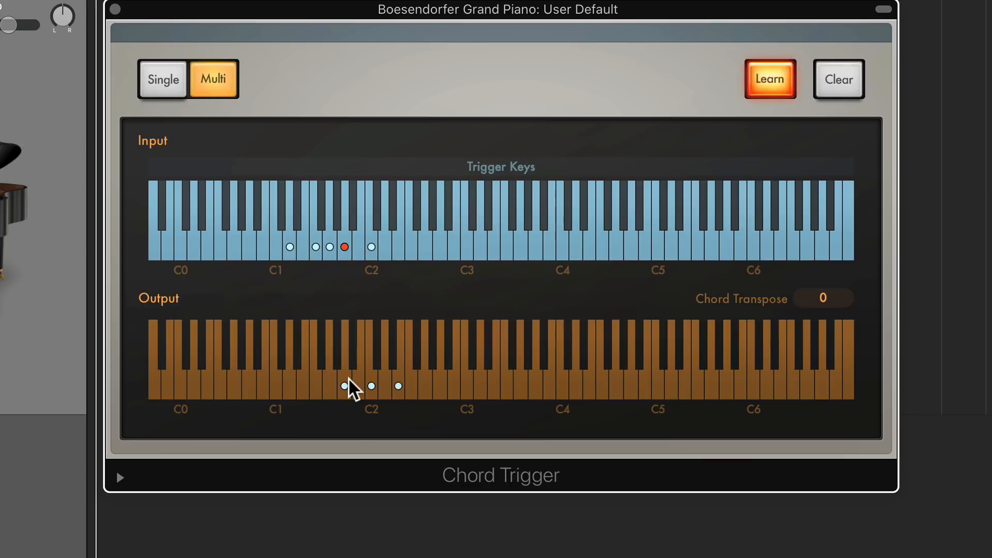
mouse_move(386, 416)
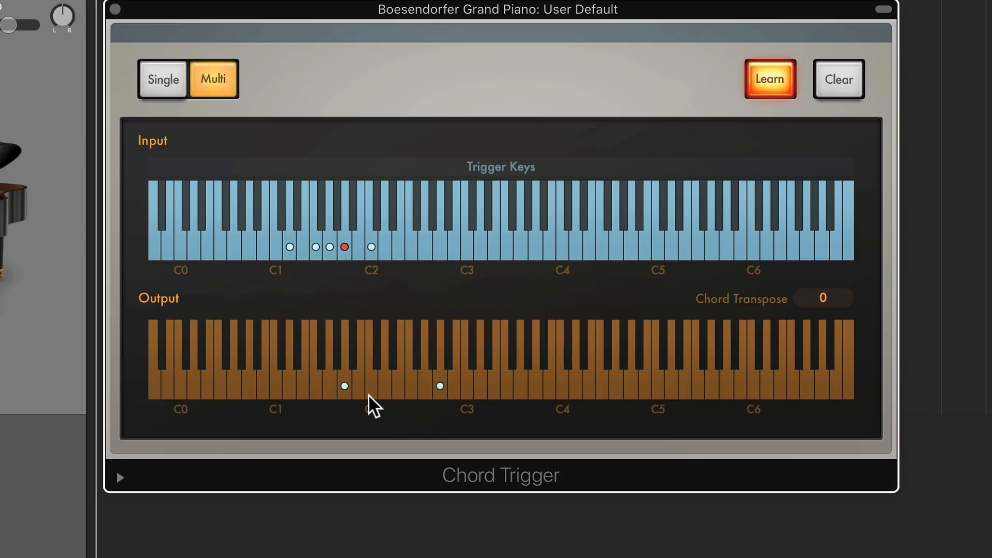
left_click(494, 388)
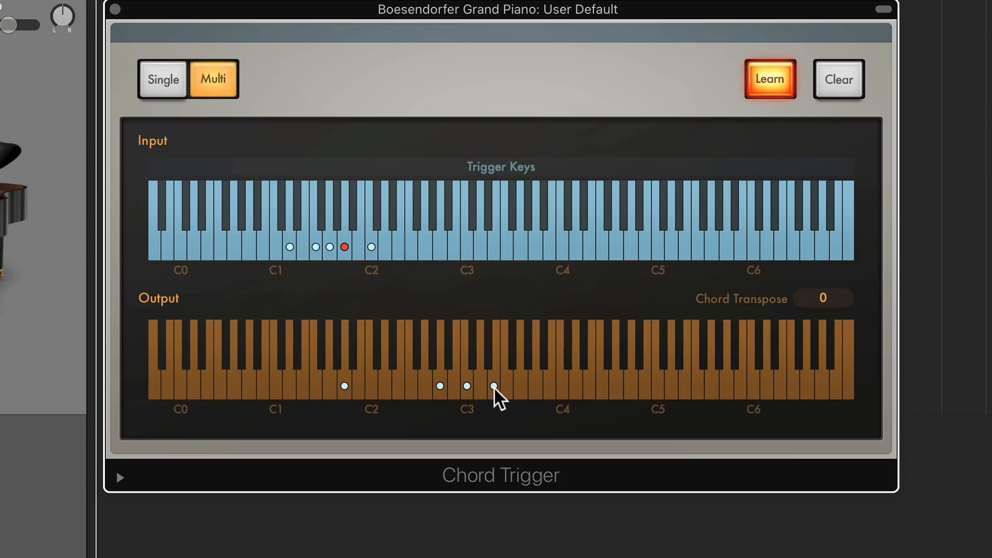
mouse_move(525, 400)
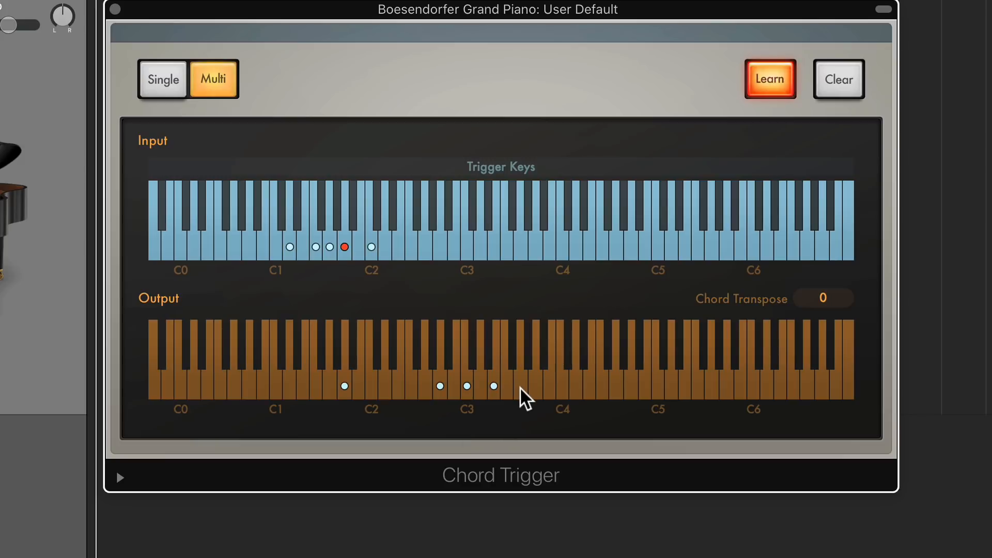
left_click(519, 385)
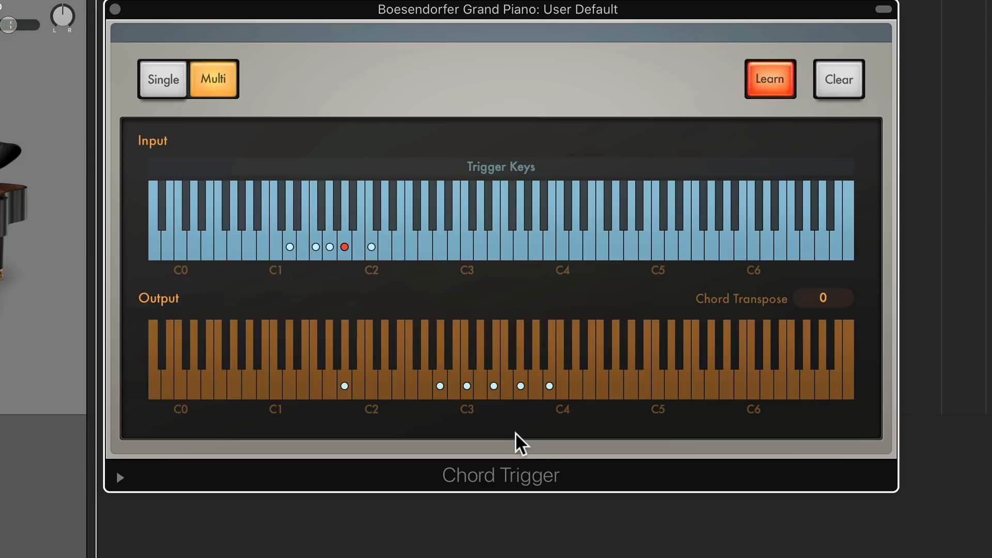
left_click(768, 79)
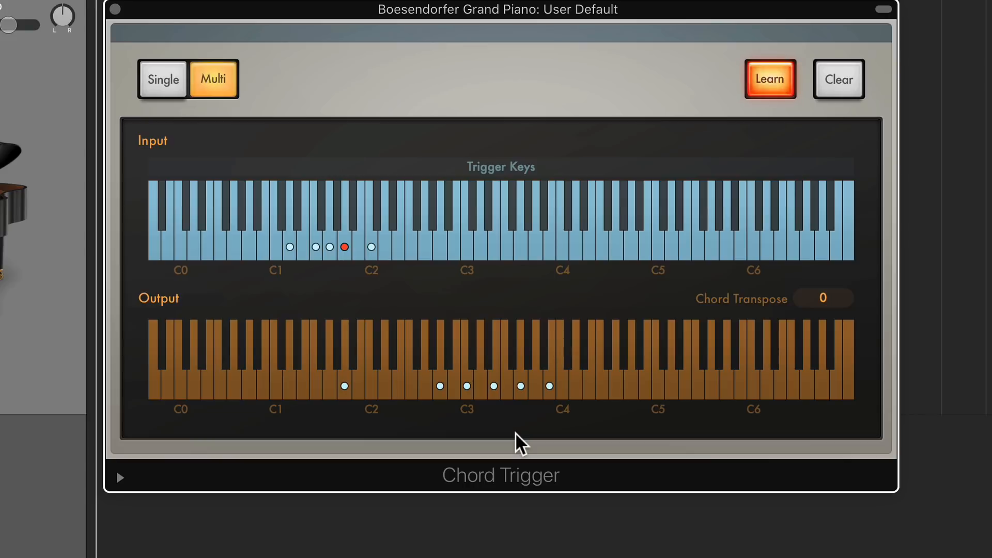
mouse_move(572, 420)
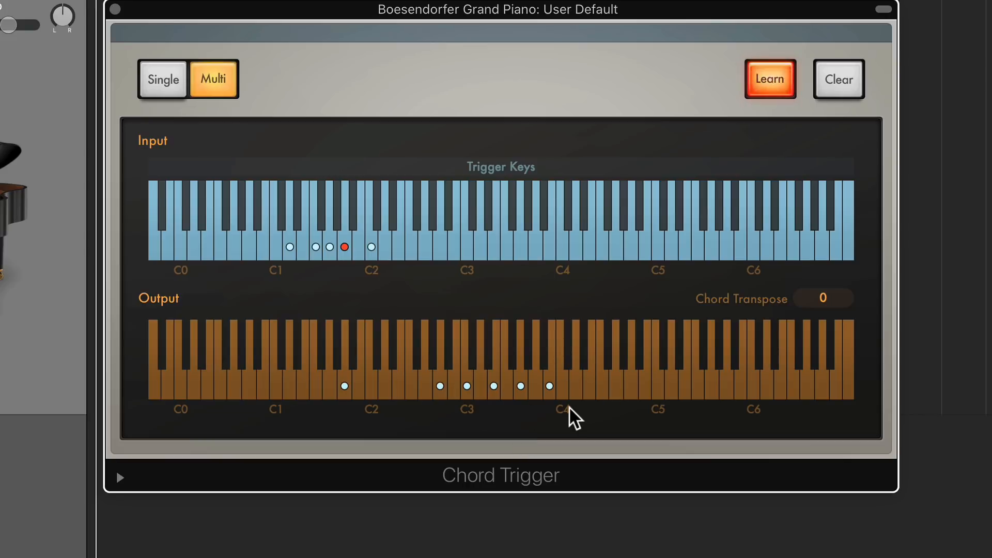
mouse_move(534, 421)
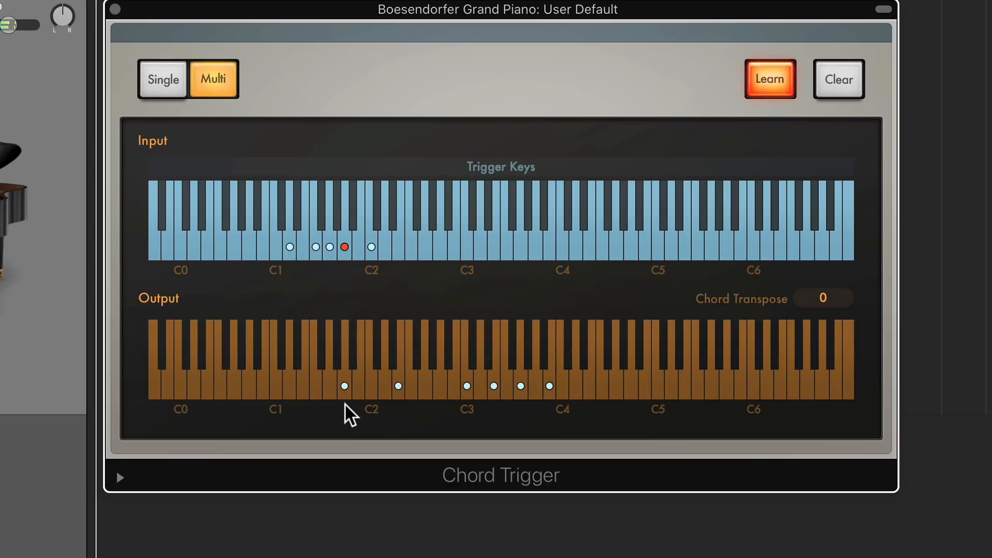
mouse_move(370, 417)
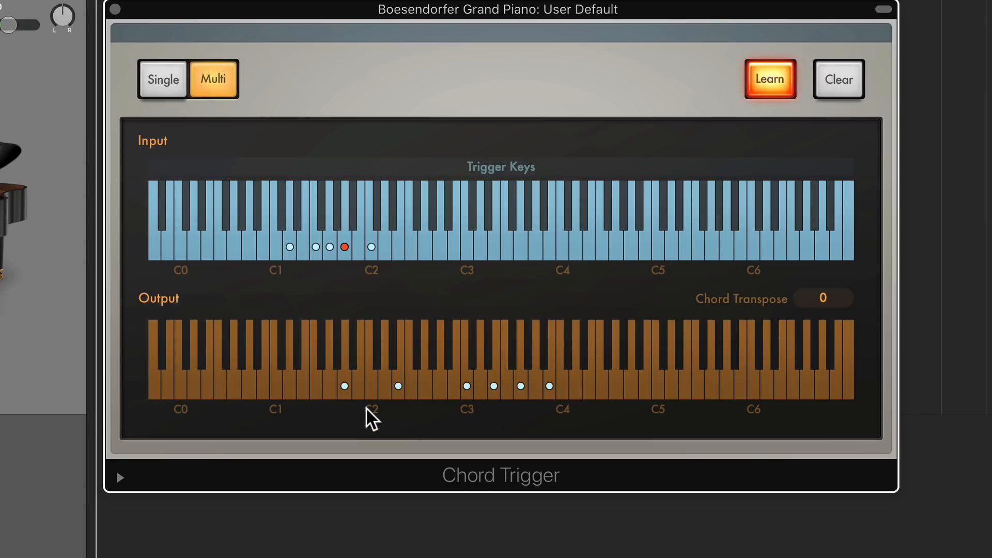
mouse_move(479, 418)
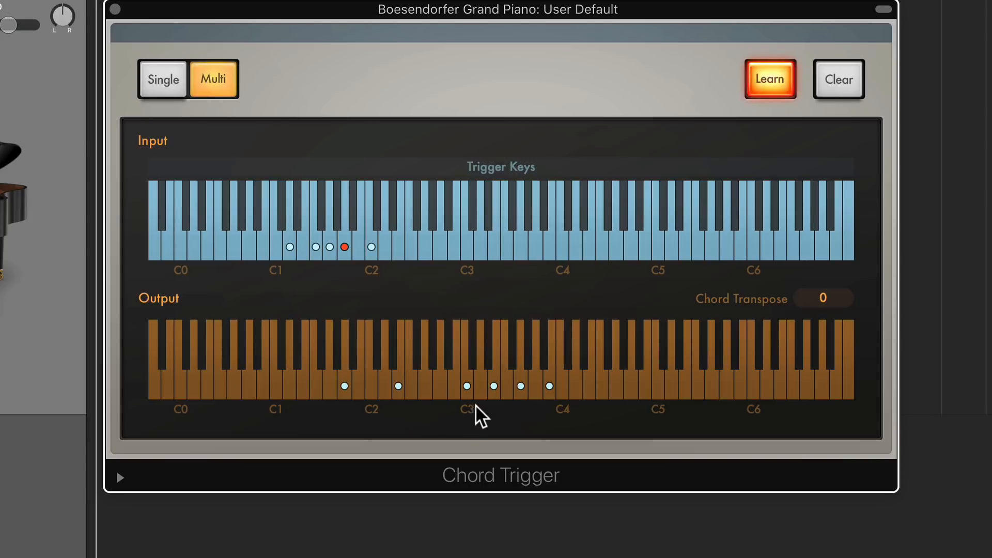
mouse_move(545, 409)
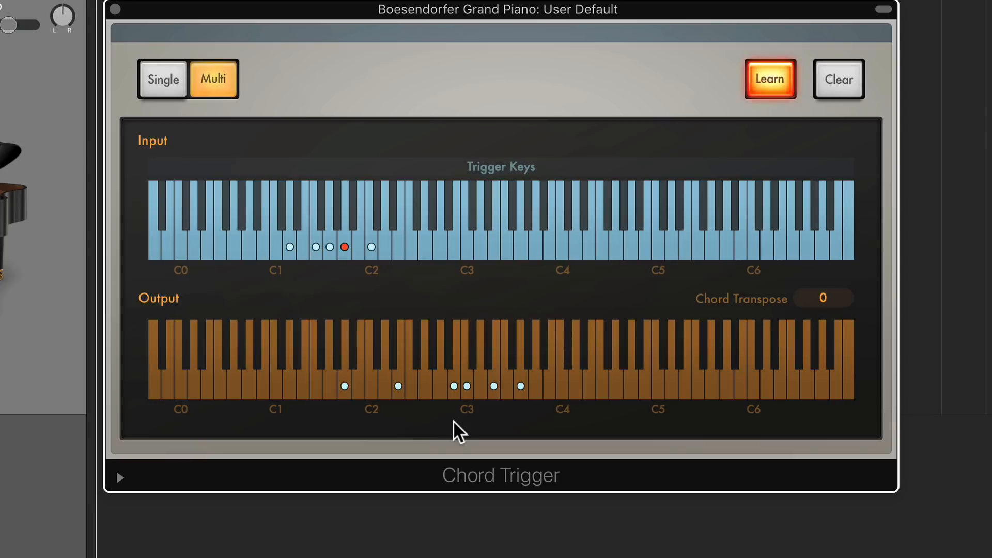
mouse_move(492, 386)
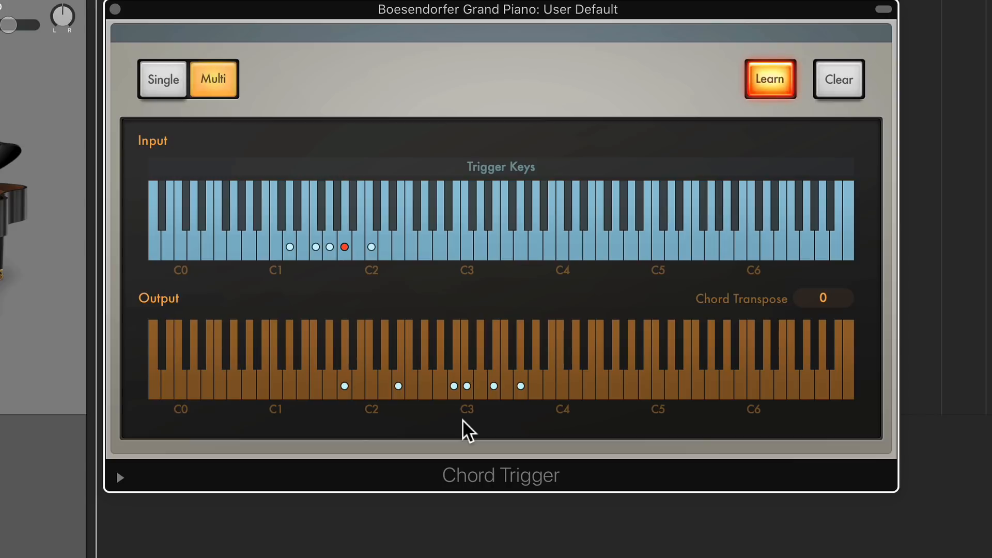
mouse_move(471, 396)
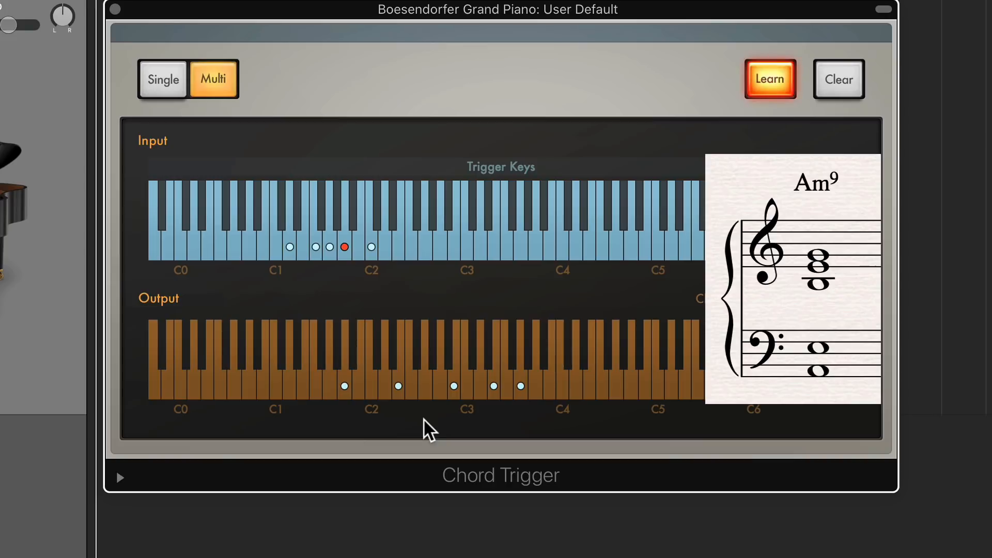
mouse_move(468, 424)
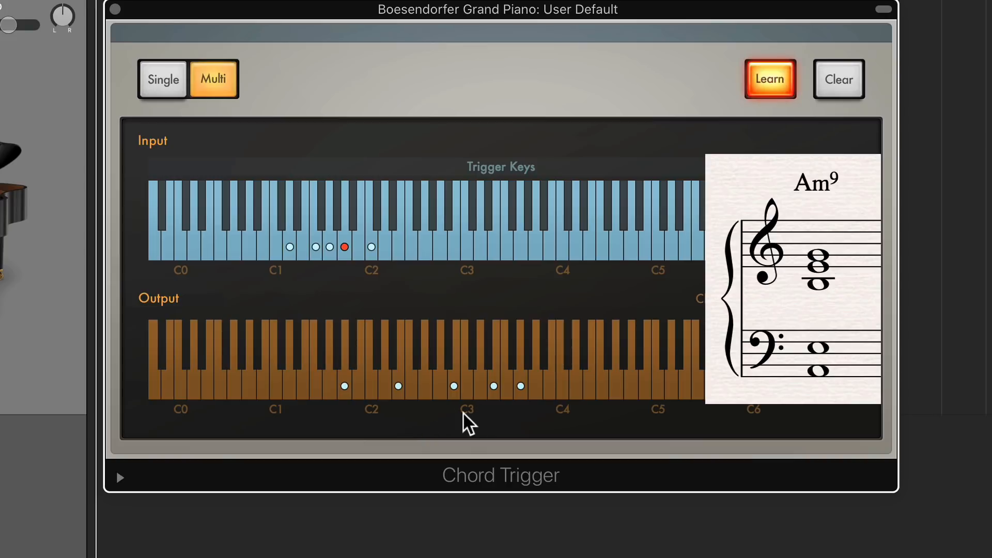
mouse_move(458, 420)
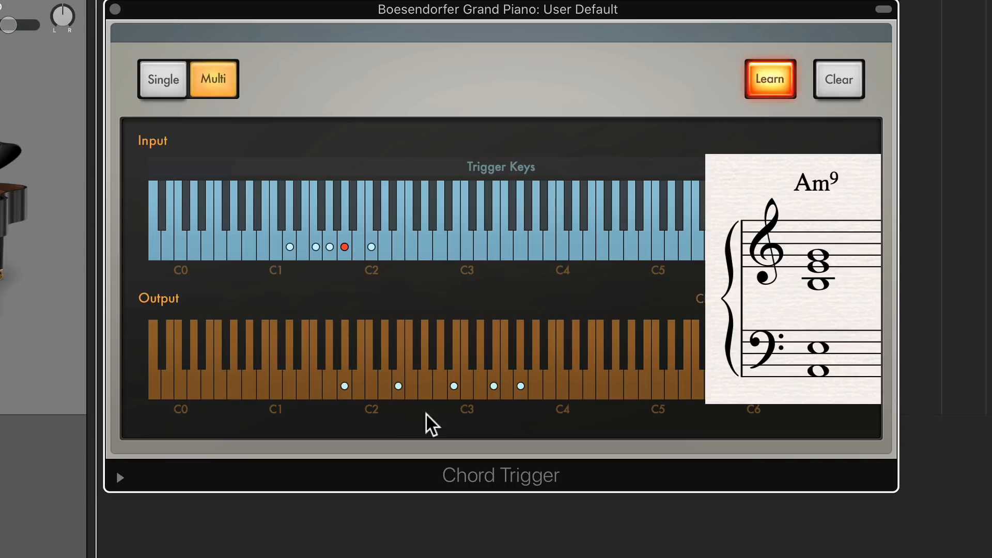
mouse_move(528, 417)
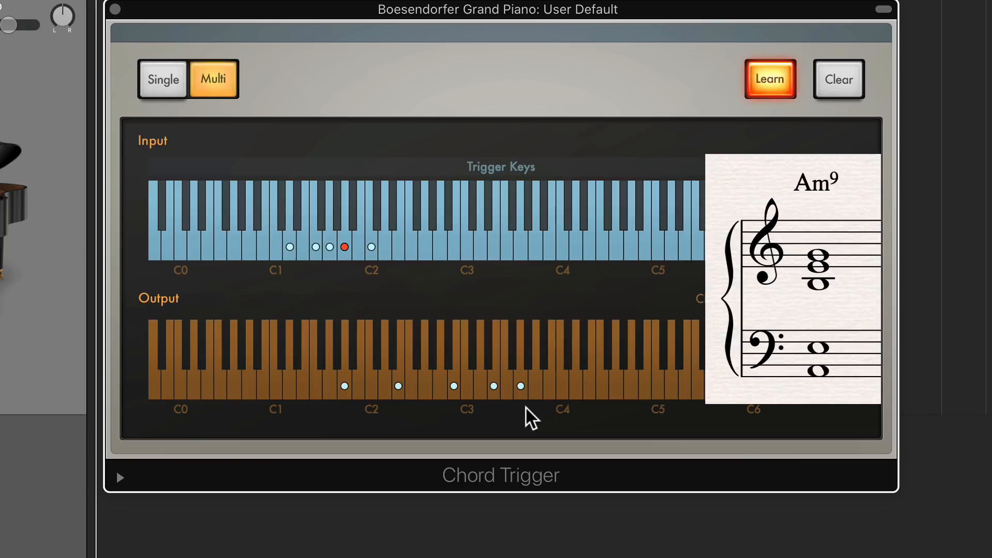
Turn learning off, leaving the trigger range fitted around the C1–C2 keys.
left_click(769, 79)
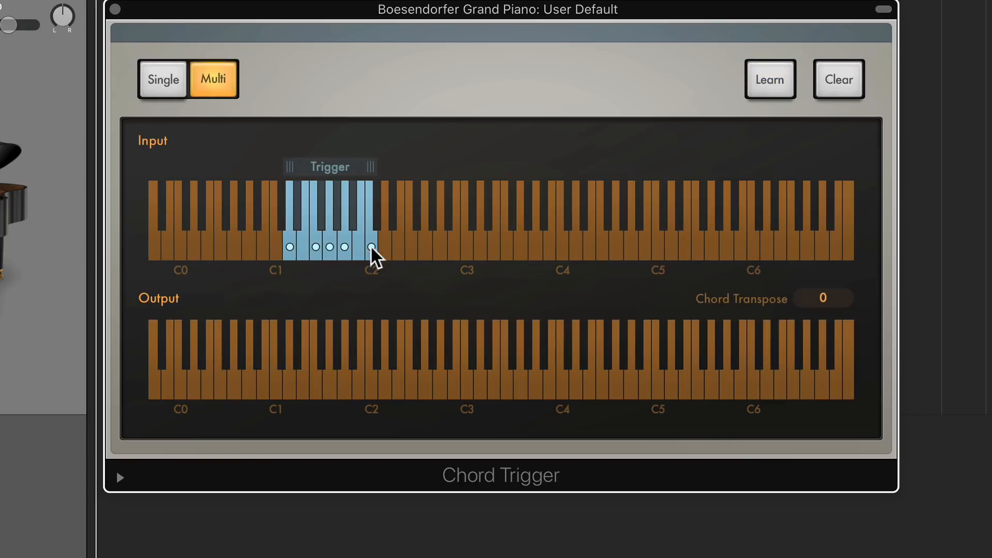
With learning on, give the C2 trigger key a new G1, C2 and E2 voicing.
left_click(769, 79)
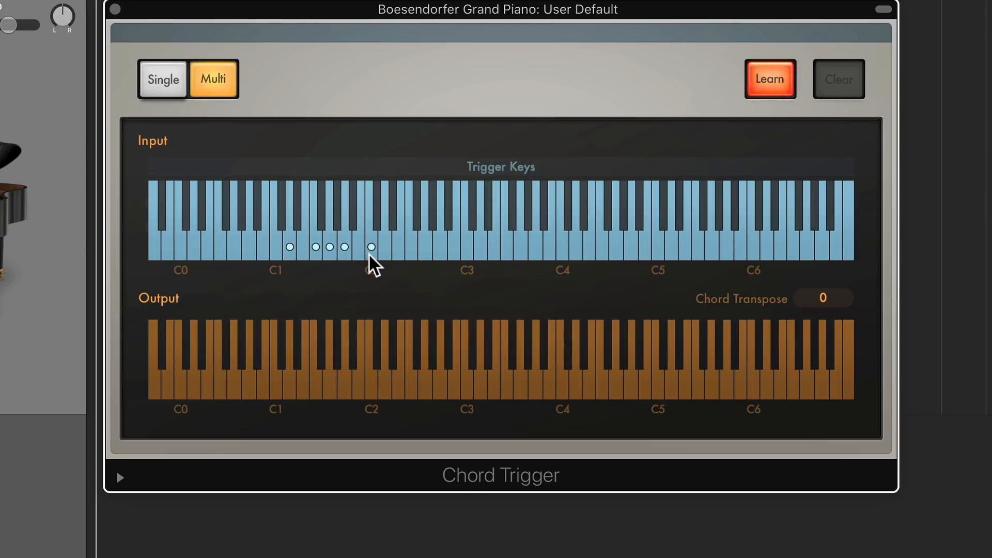
left_click(371, 247)
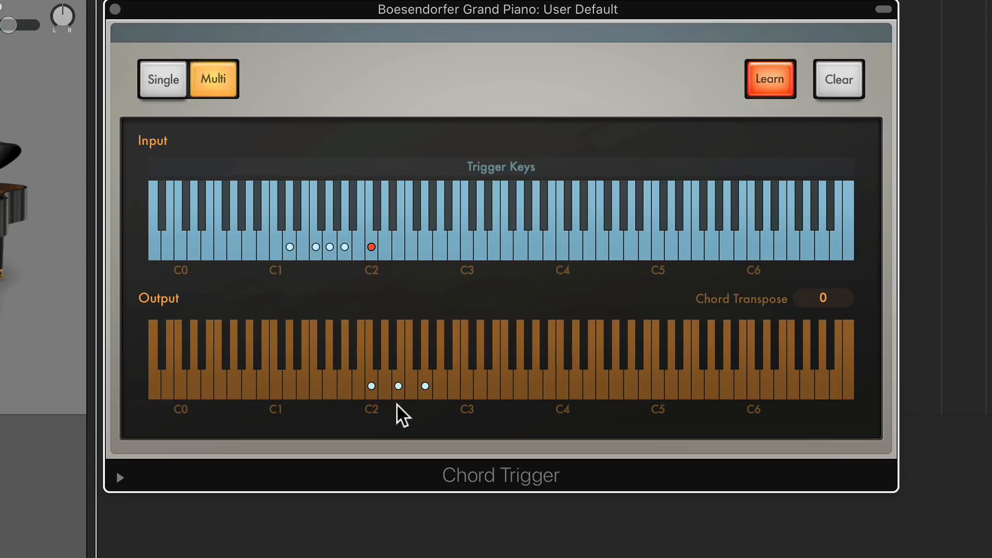
mouse_move(376, 396)
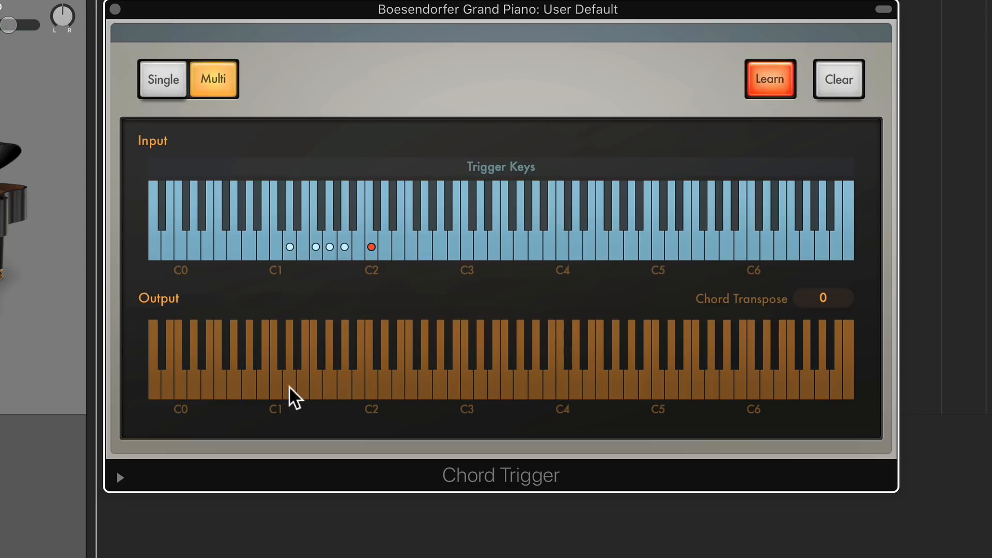
left_click(275, 385)
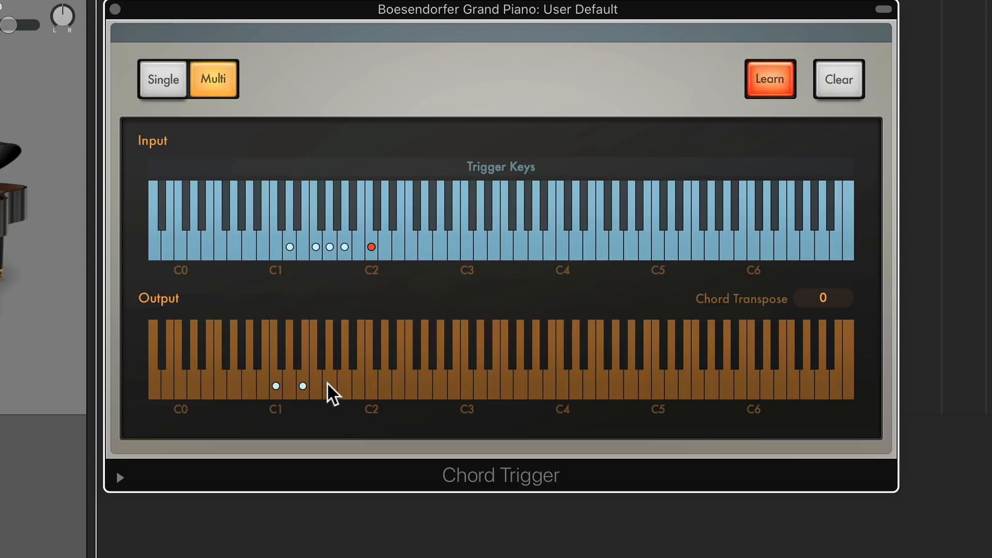
left_click(328, 385)
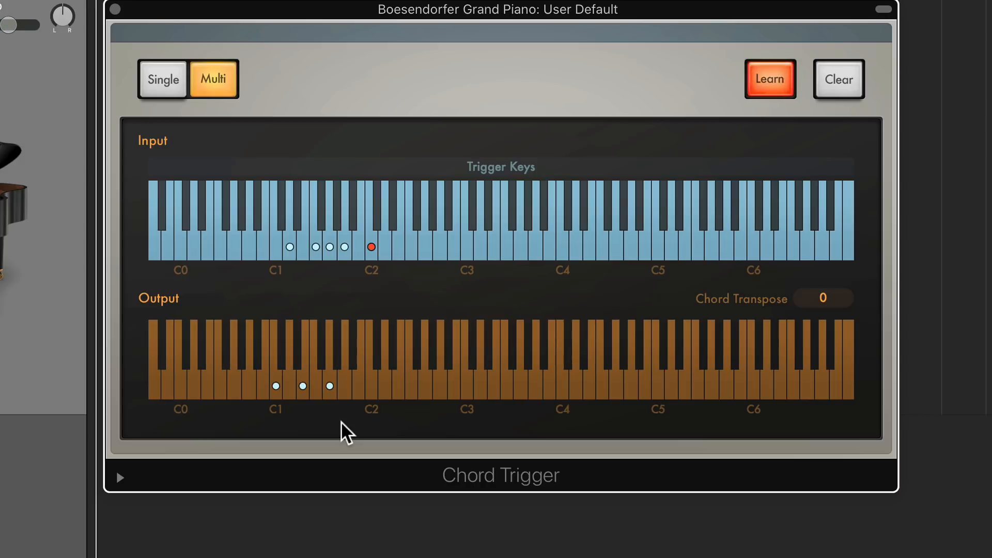
mouse_move(283, 414)
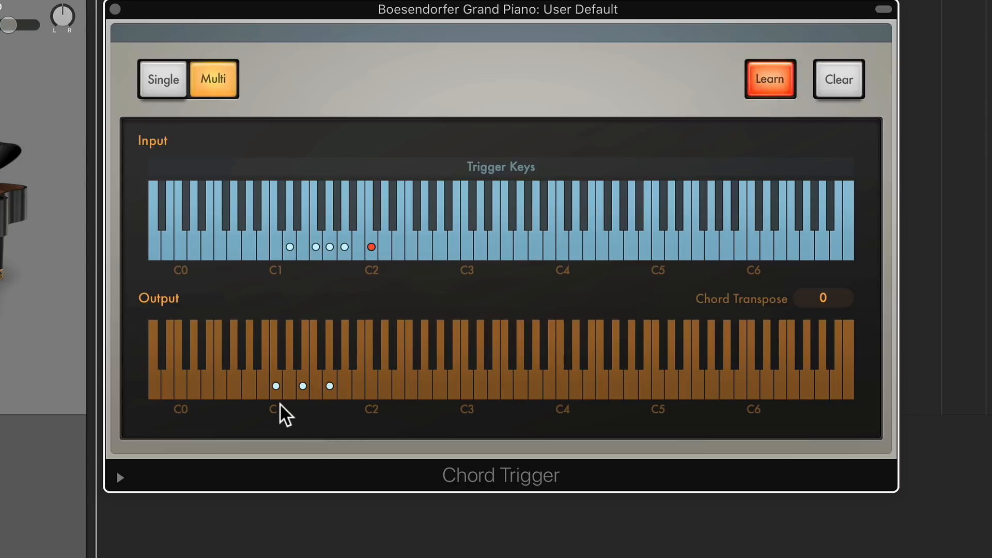
mouse_move(278, 405)
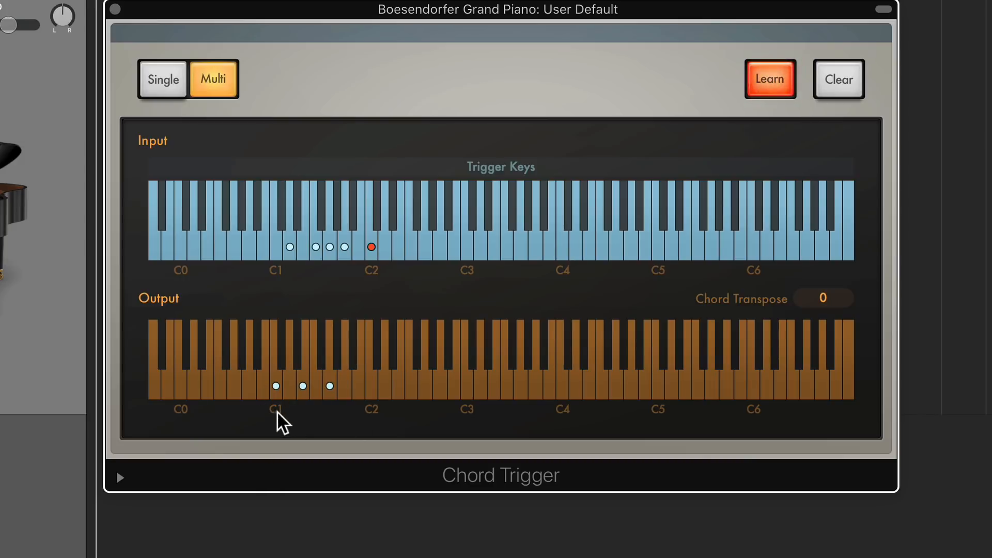
mouse_move(300, 416)
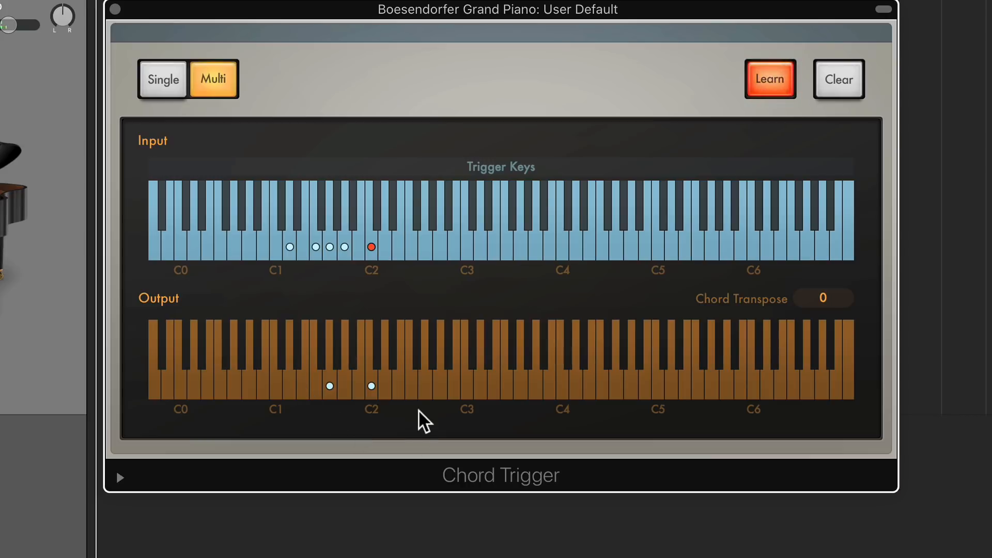
left_click(398, 386)
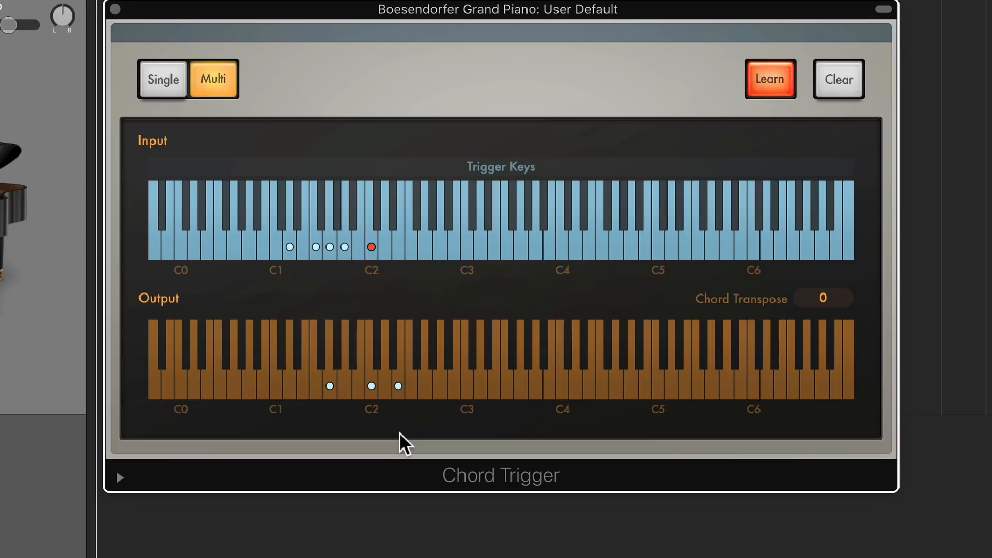
left_click(769, 79)
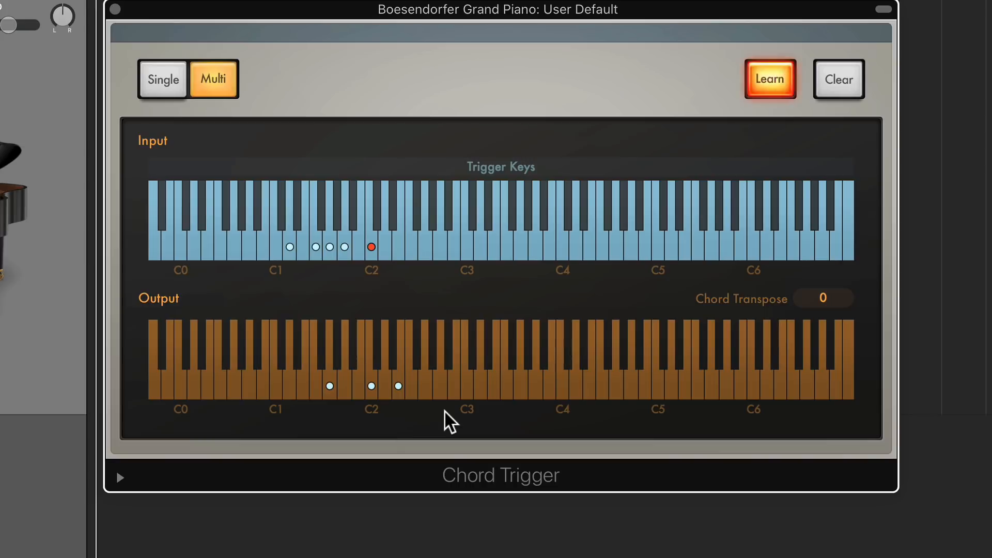
mouse_move(348, 263)
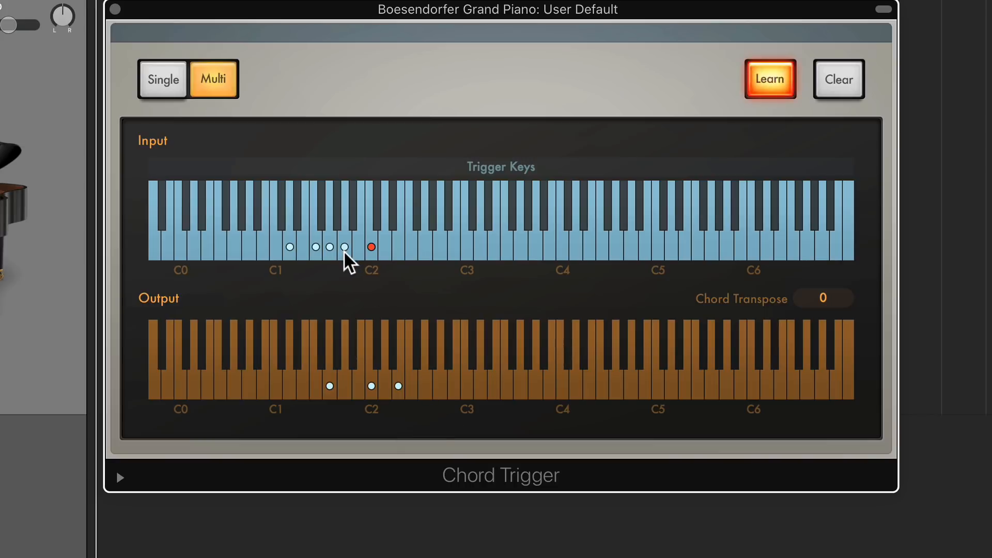
mouse_move(349, 409)
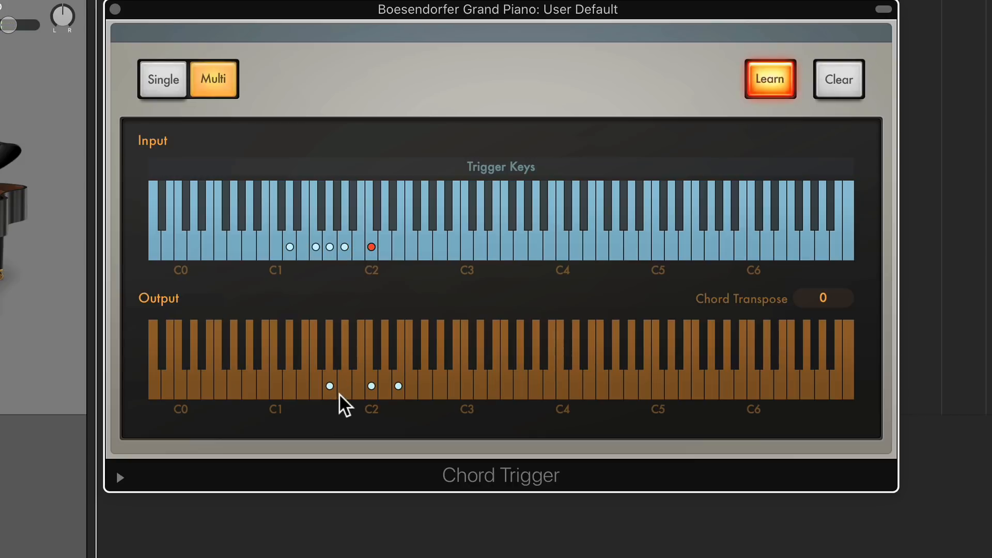
mouse_move(350, 397)
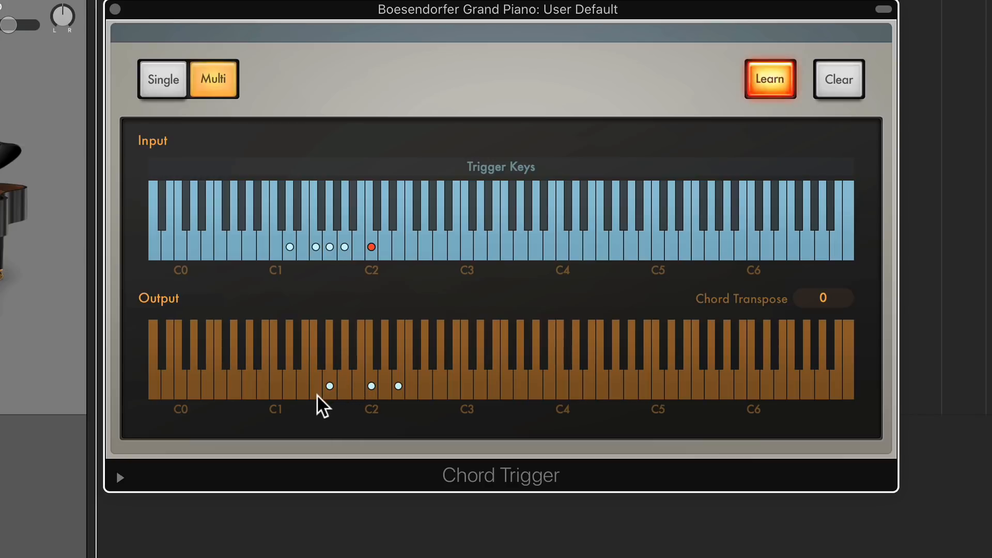
Move the chord's C and E up an octave to voice Am7/G with a low G bass on the C2 key.
left_click(769, 79)
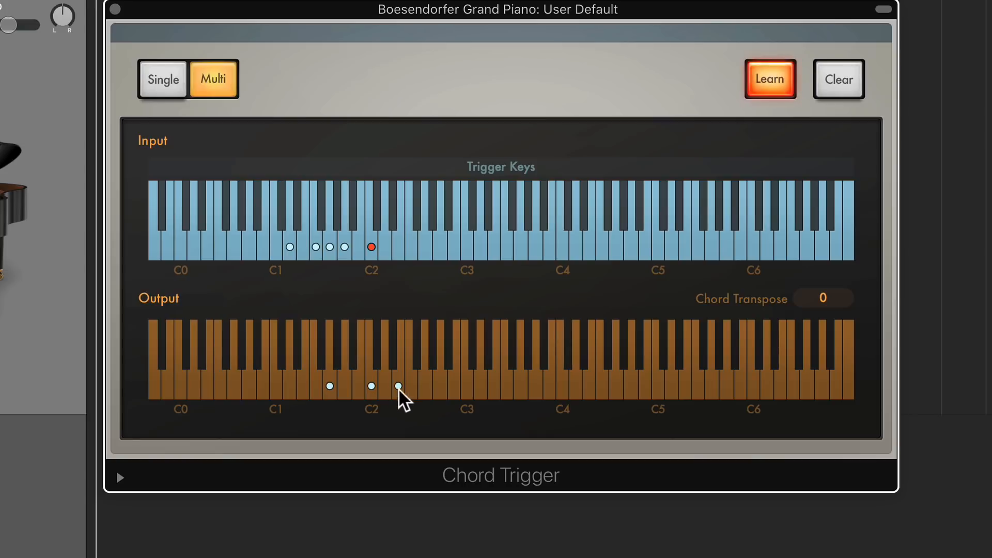
left_click(467, 386)
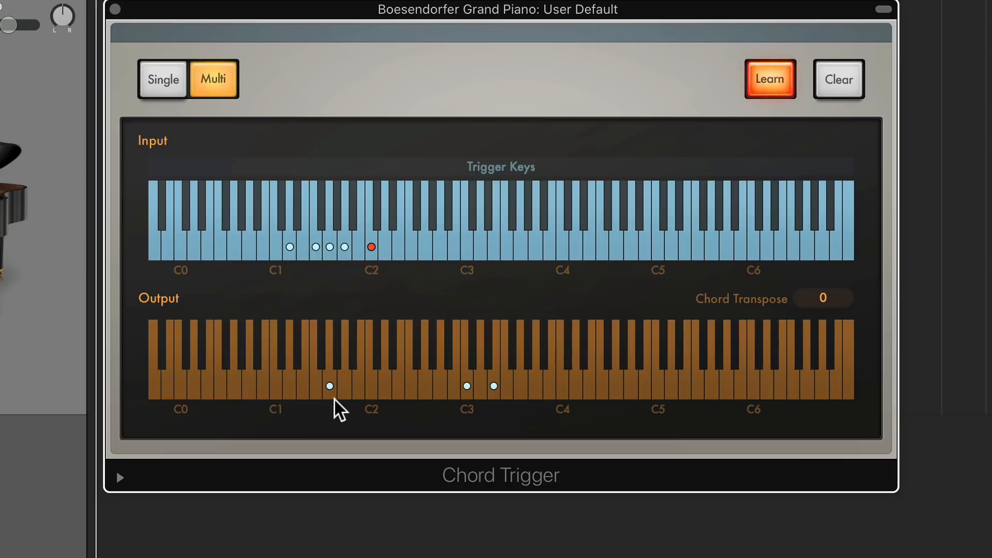
left_click(425, 385)
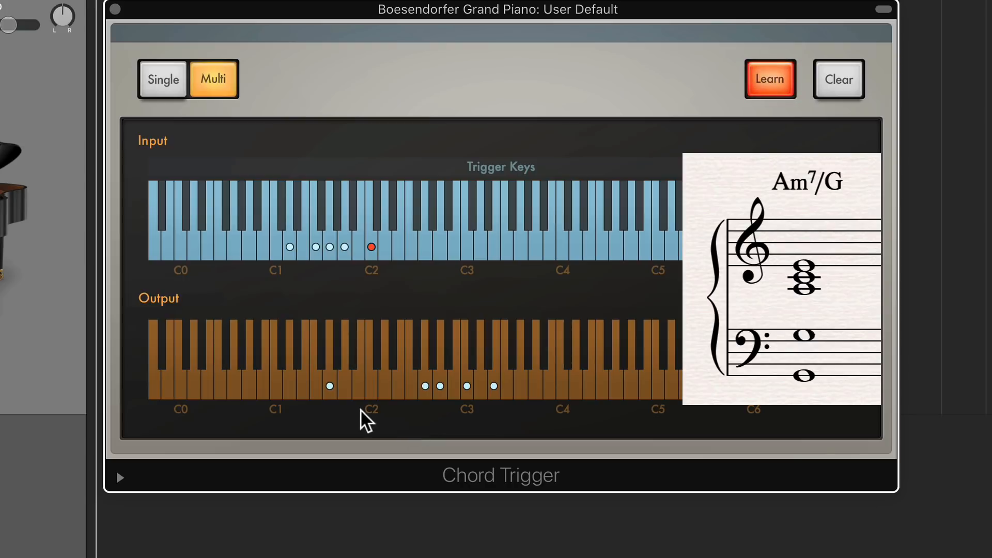
mouse_move(313, 422)
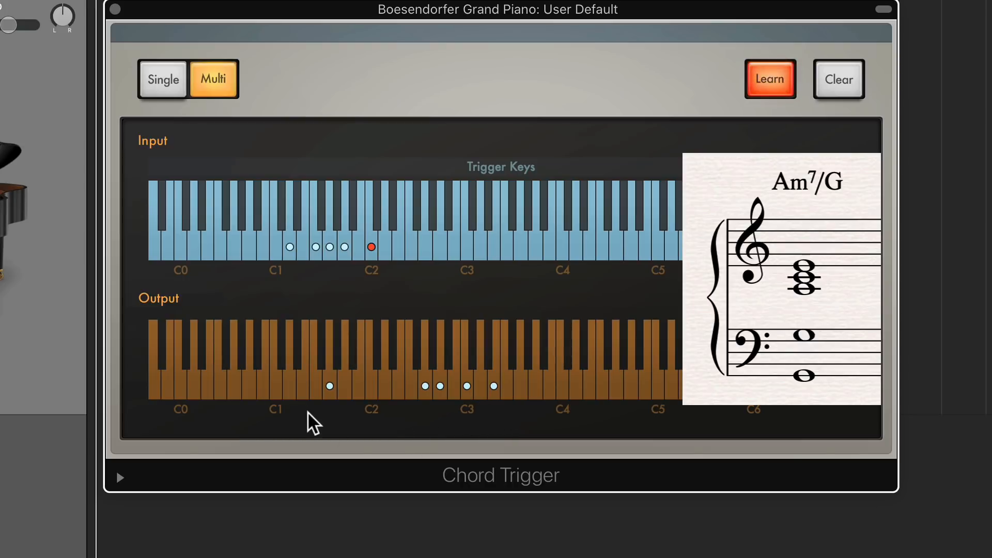
mouse_move(448, 423)
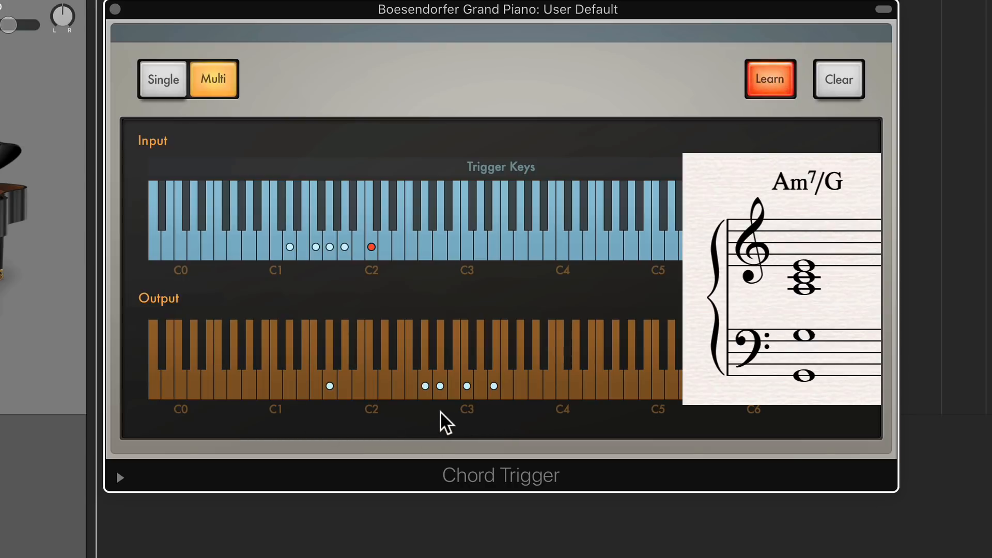
left_click(769, 80)
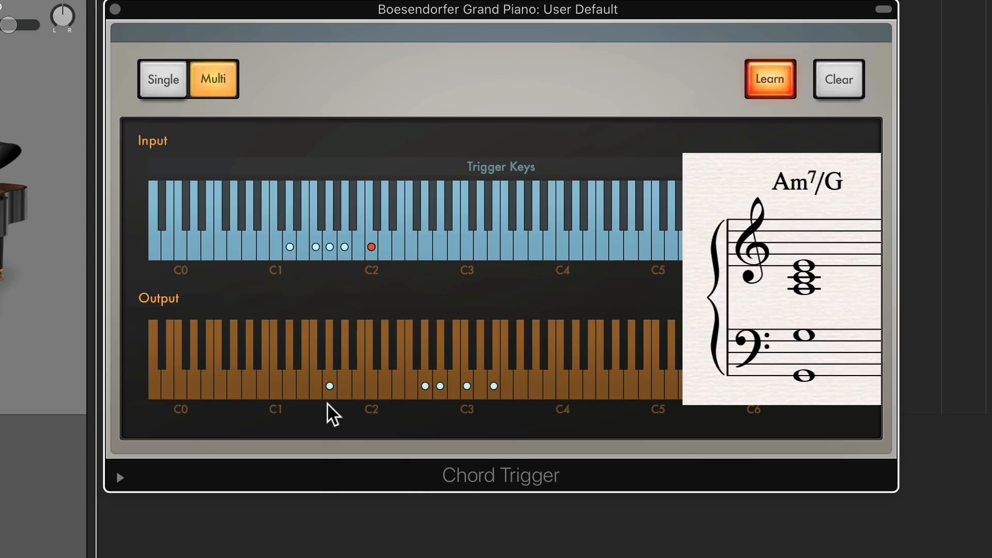
mouse_move(441, 423)
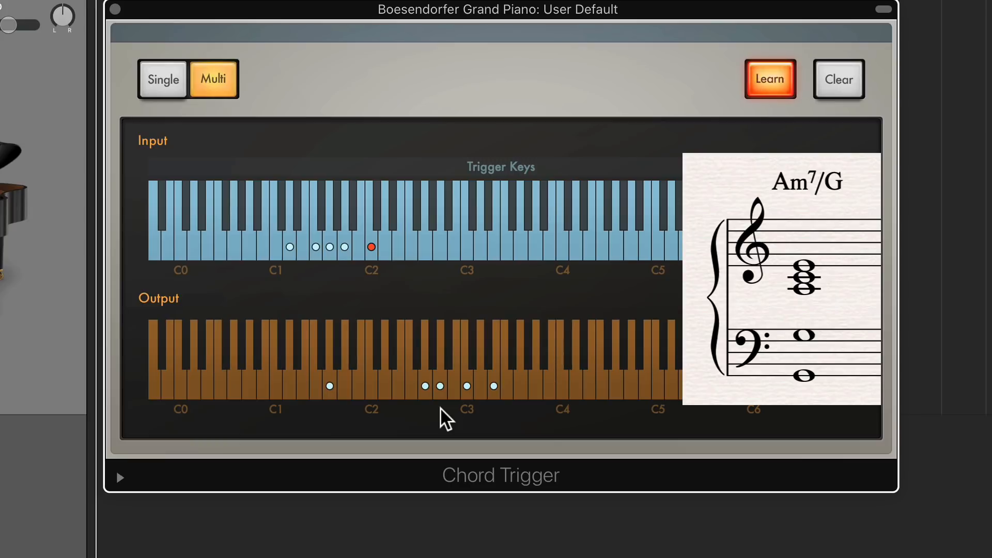
mouse_move(483, 430)
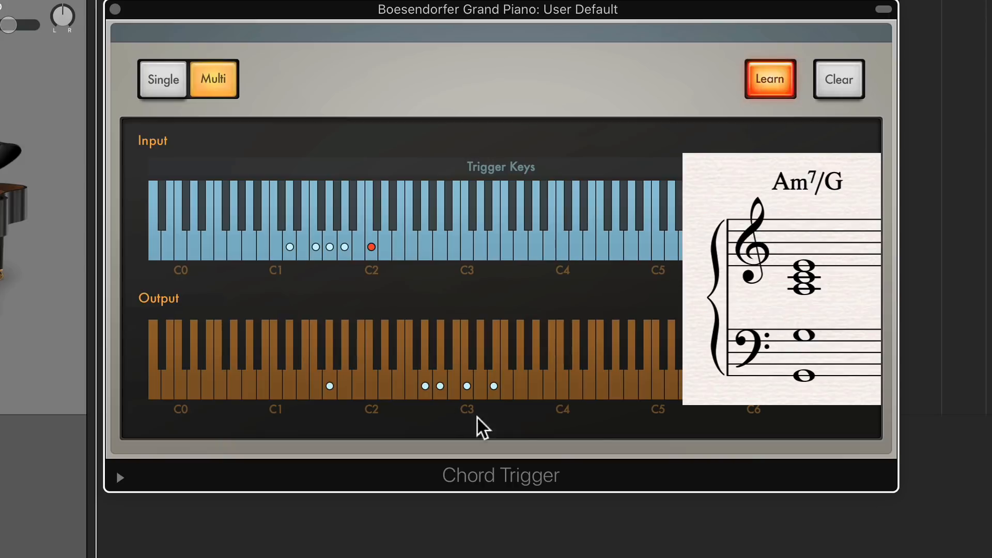
mouse_move(556, 435)
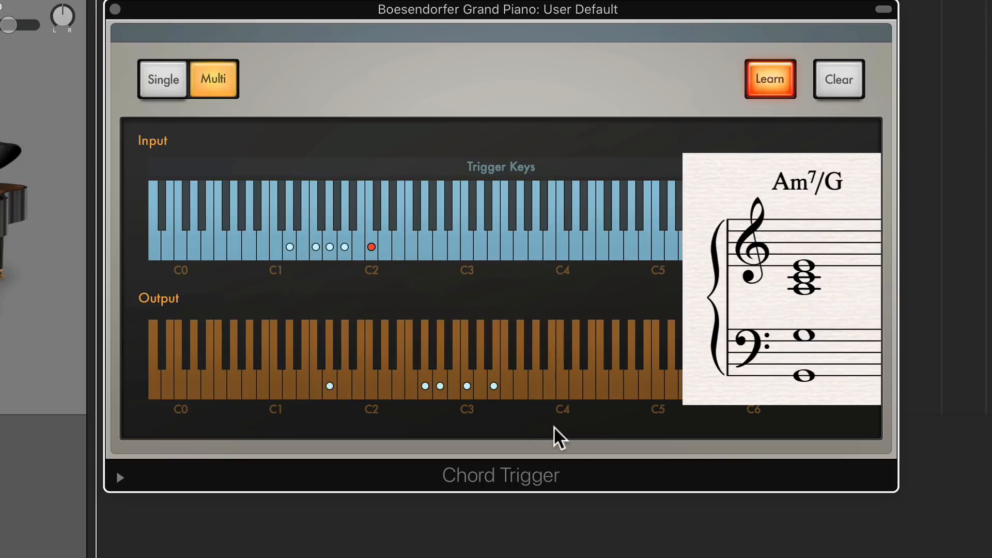
mouse_move(462, 402)
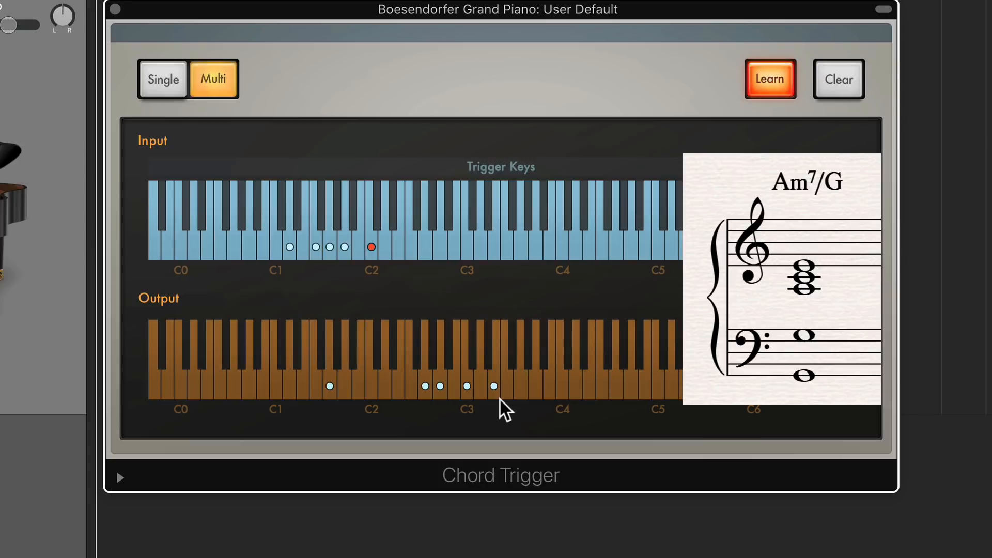
Finish learning so the Trigger range shows the five keys between C1 and C2.
left_click(769, 79)
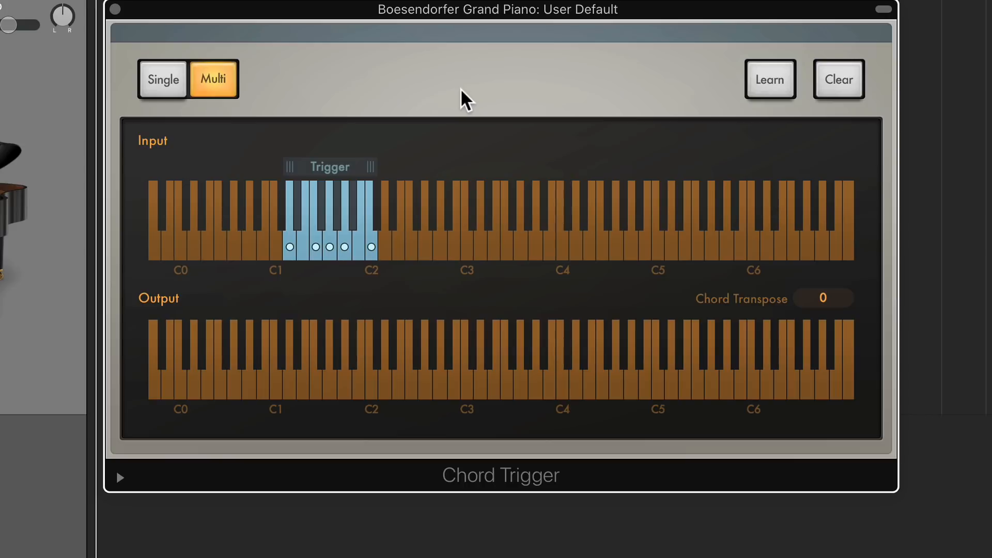
left_click(345, 221)
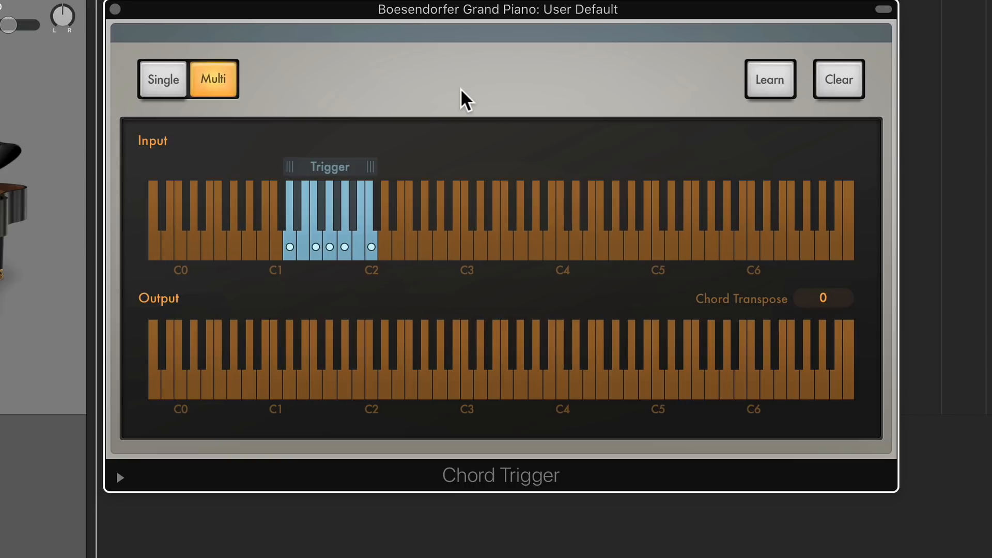
mouse_move(348, 260)
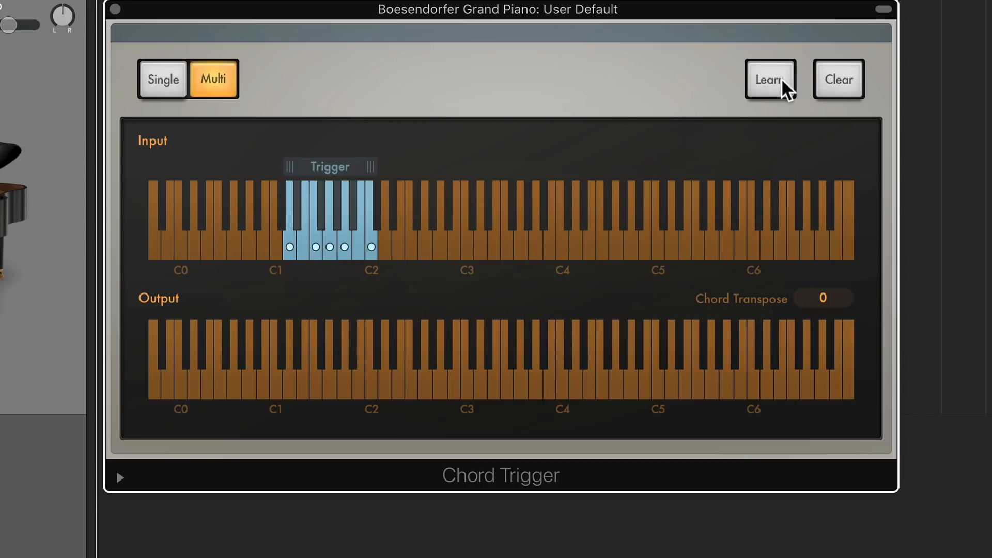
With learning back on, build a five-note Fmaj9 voicing on the second trigger key.
left_click(769, 80)
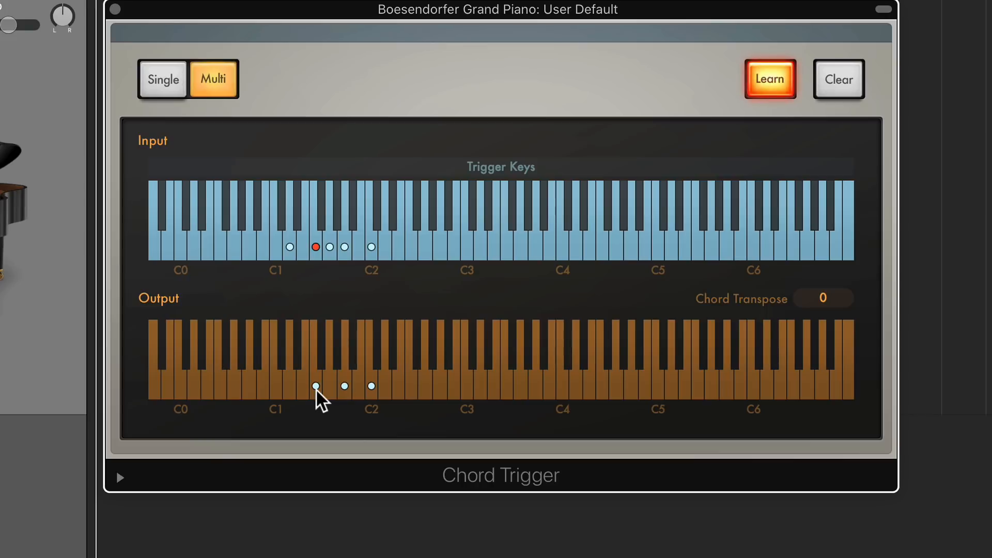
mouse_move(458, 408)
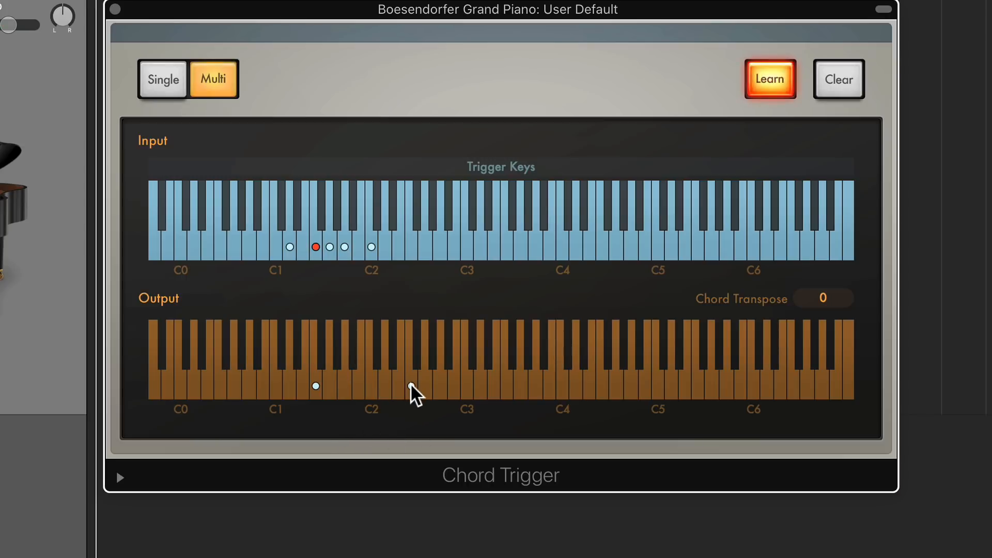
left_click(411, 386)
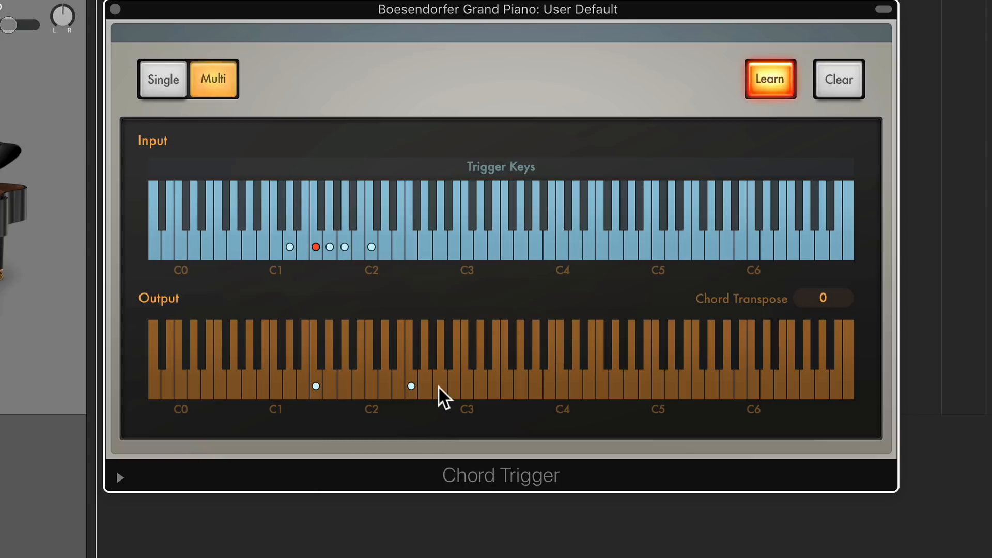
left_click(439, 385)
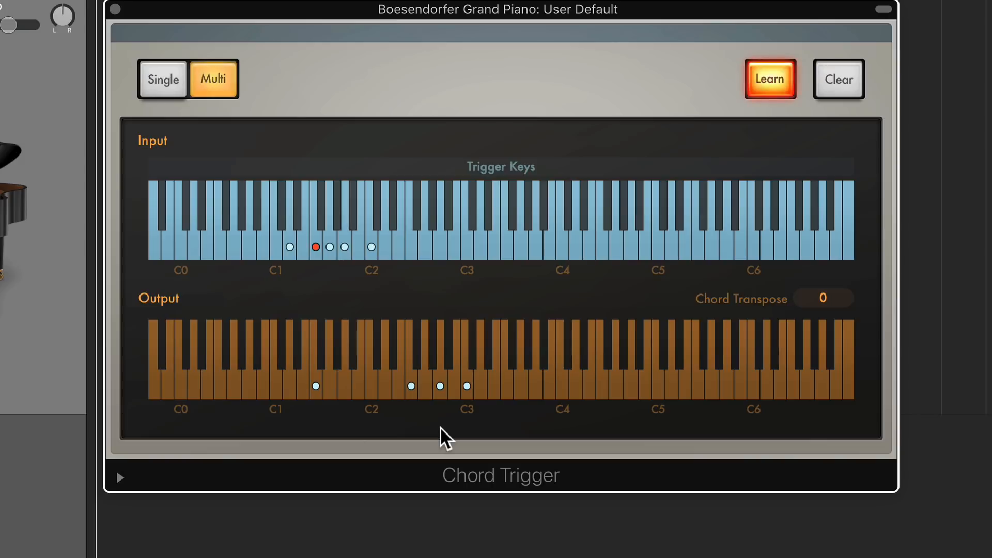
mouse_move(510, 414)
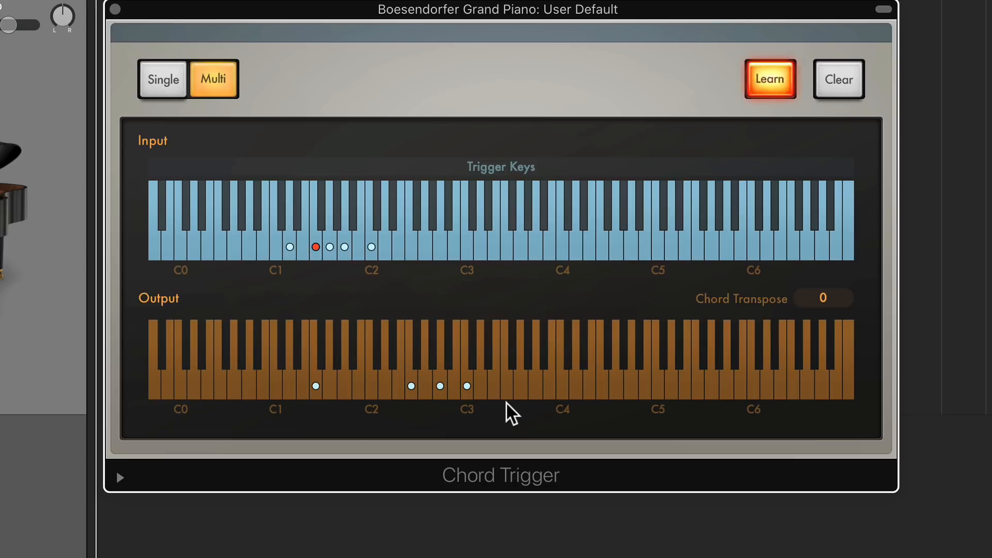
left_click(494, 387)
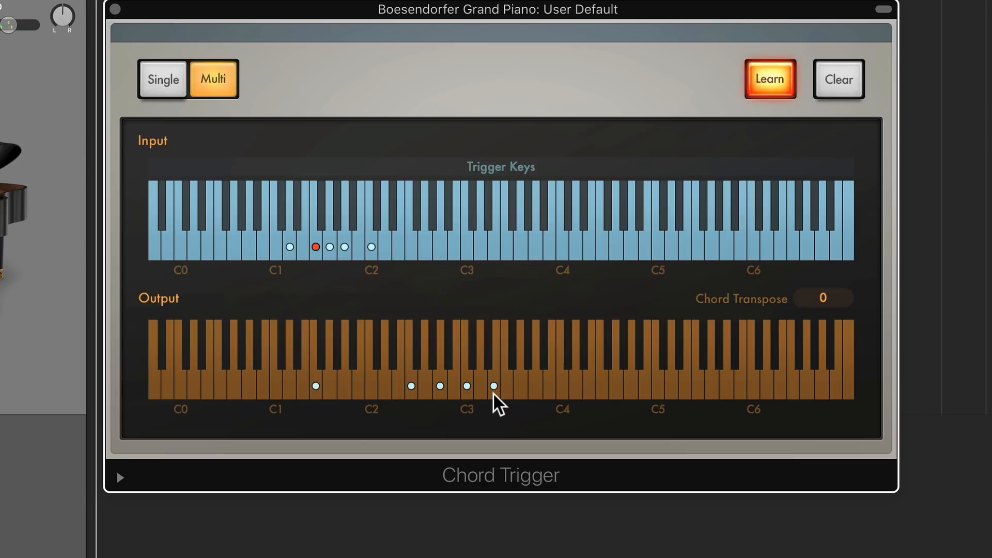
mouse_move(506, 407)
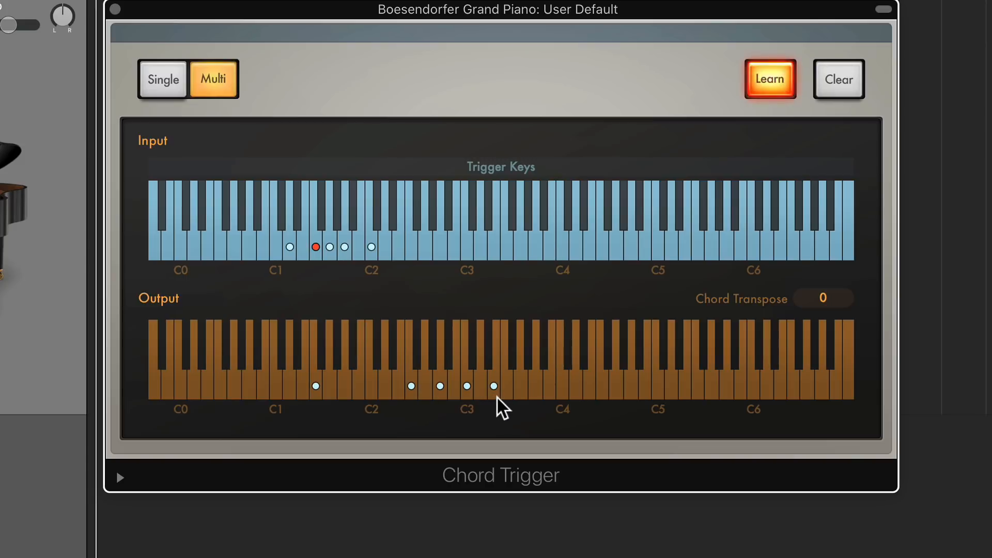
mouse_move(527, 390)
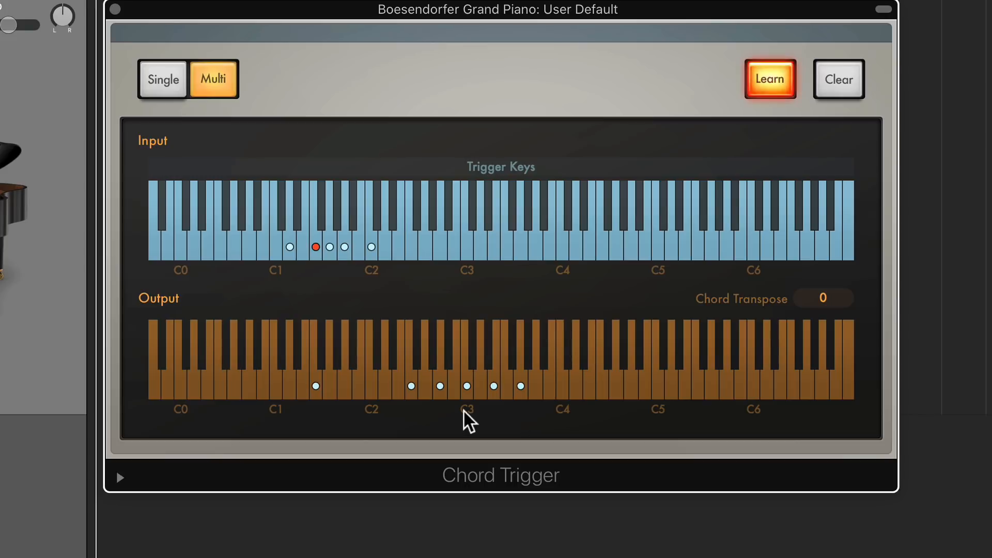
mouse_move(543, 417)
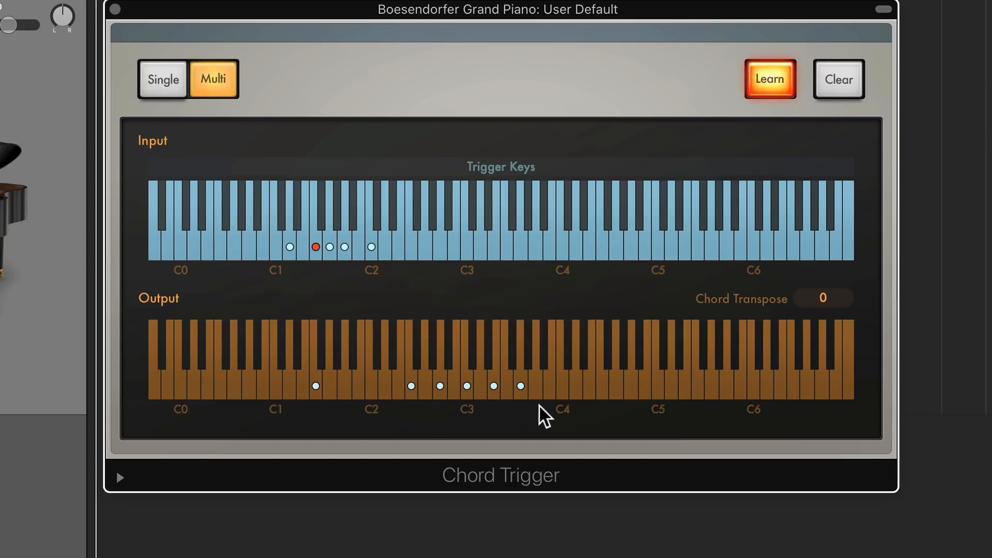
mouse_move(512, 414)
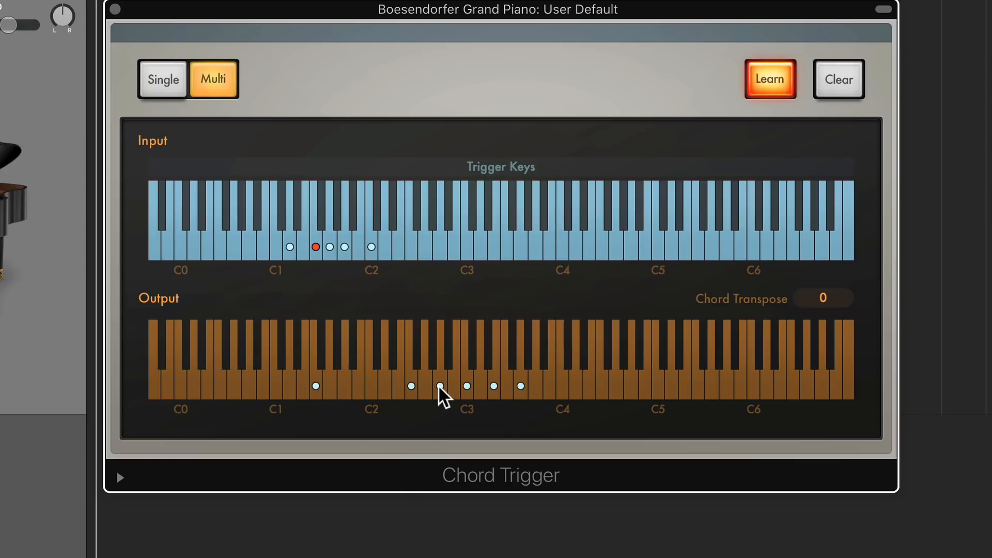
left_click(439, 385)
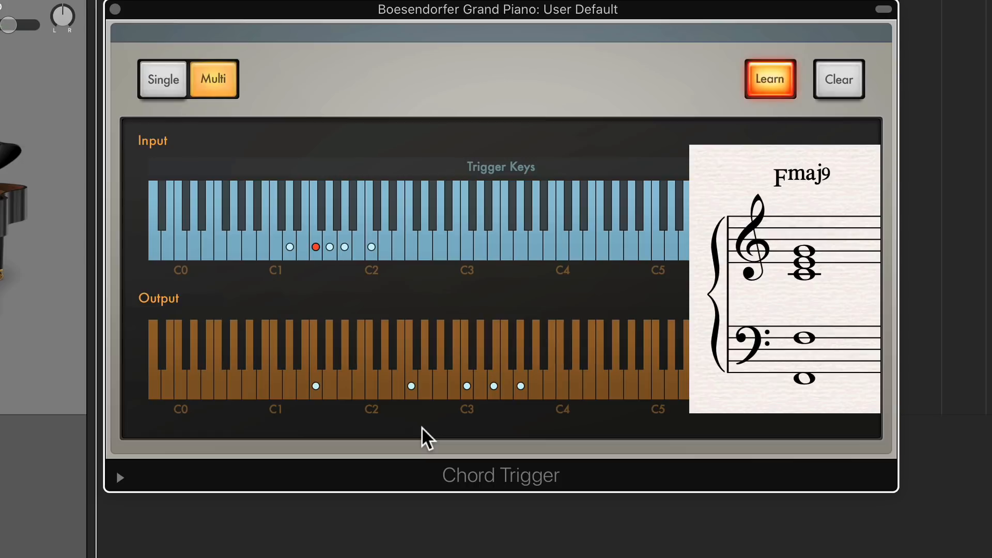
mouse_move(537, 408)
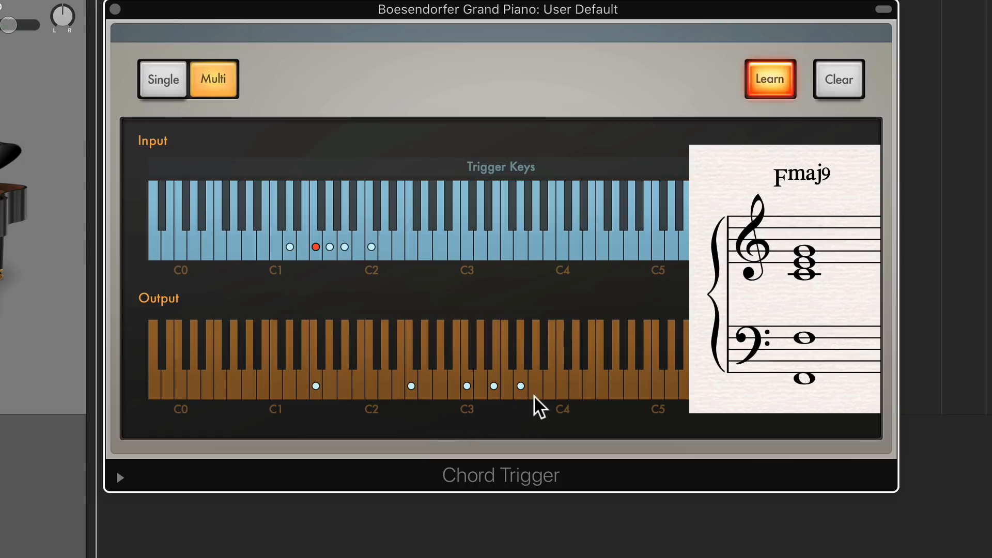
mouse_move(457, 417)
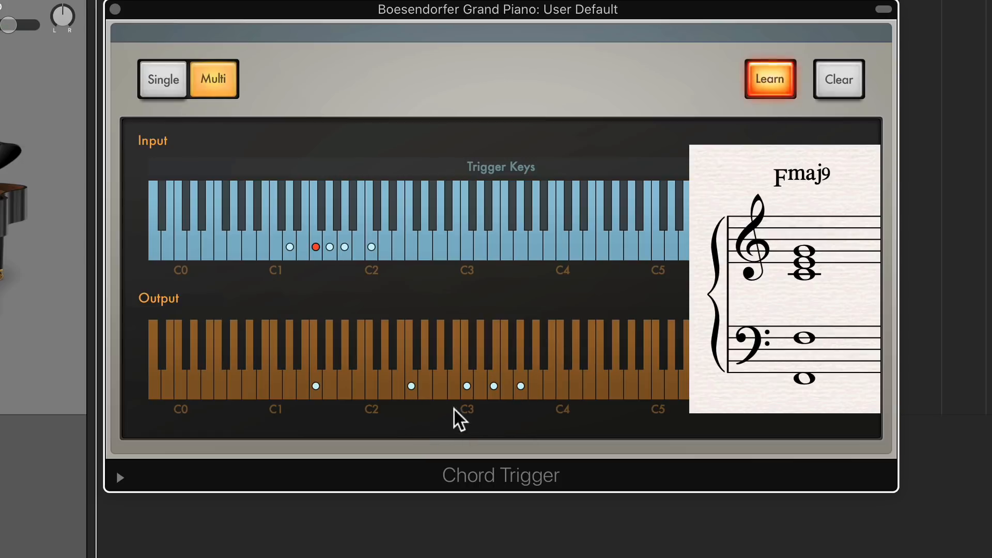
mouse_move(421, 415)
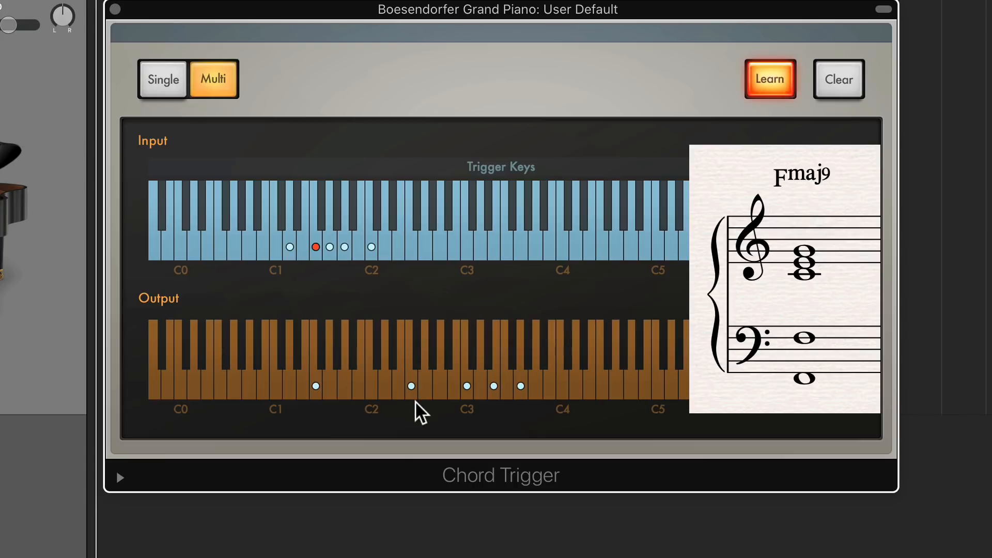
mouse_move(507, 415)
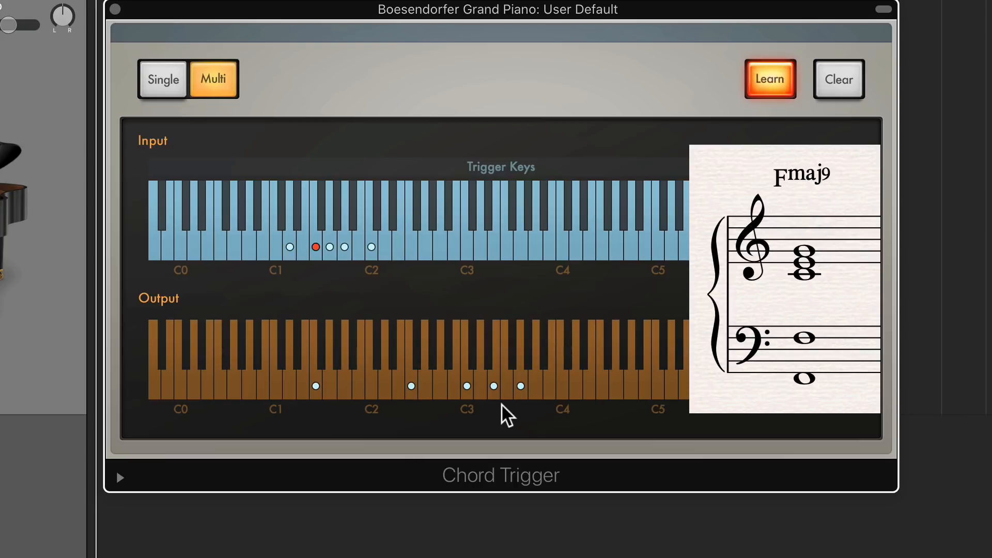
mouse_move(462, 412)
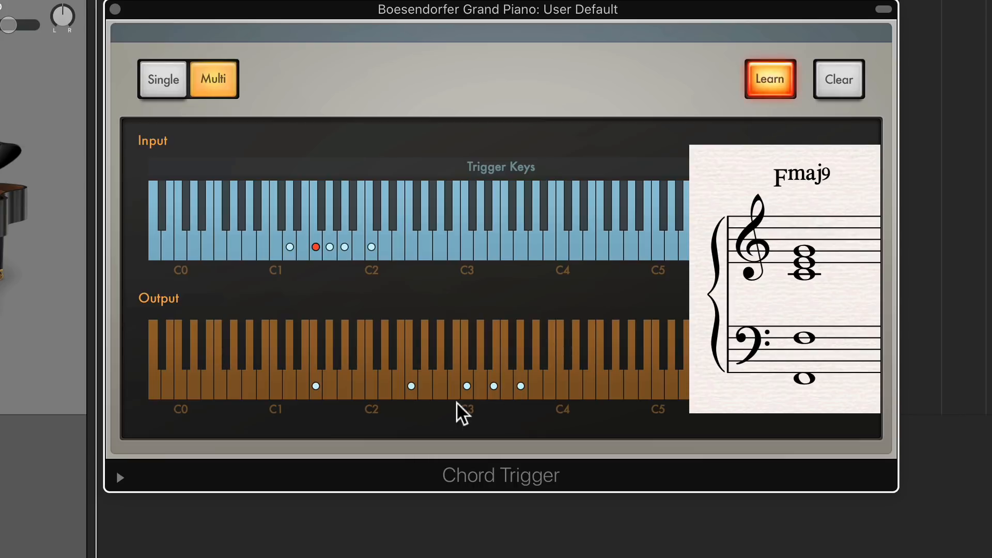
mouse_move(531, 411)
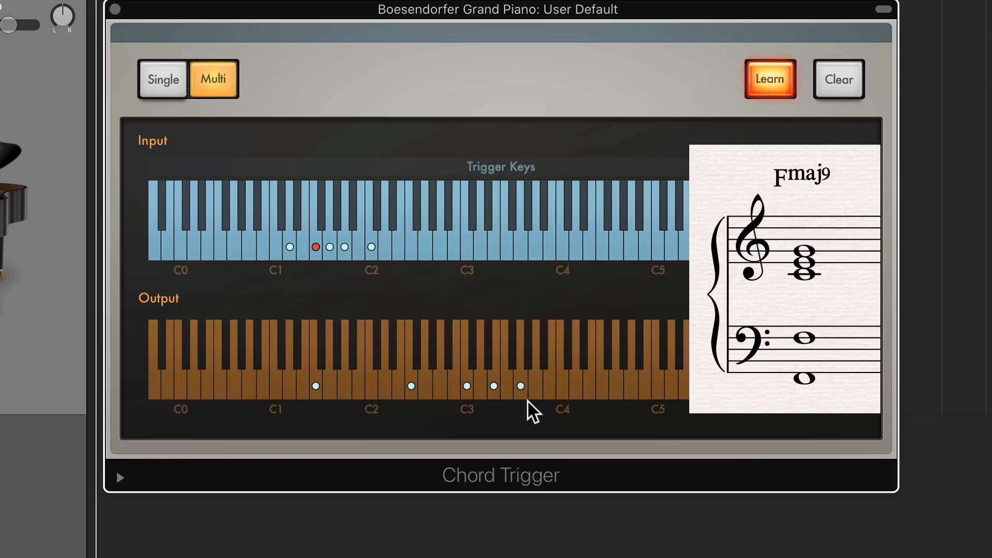
mouse_move(446, 408)
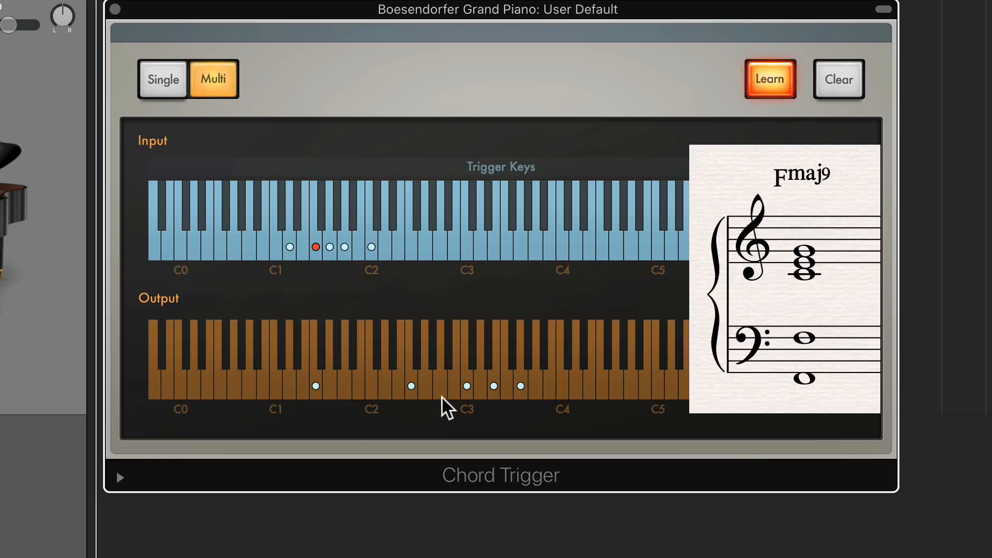
mouse_move(497, 430)
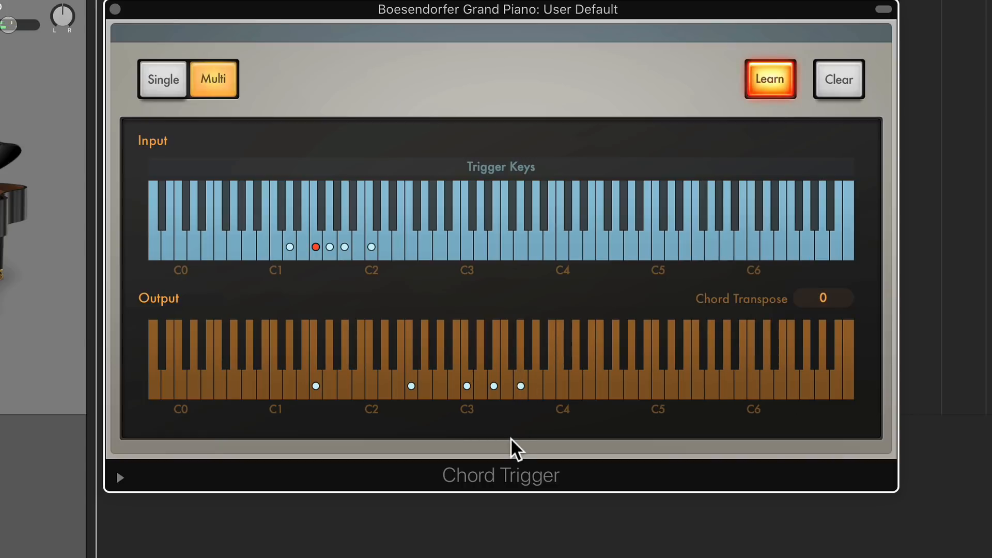
mouse_move(531, 362)
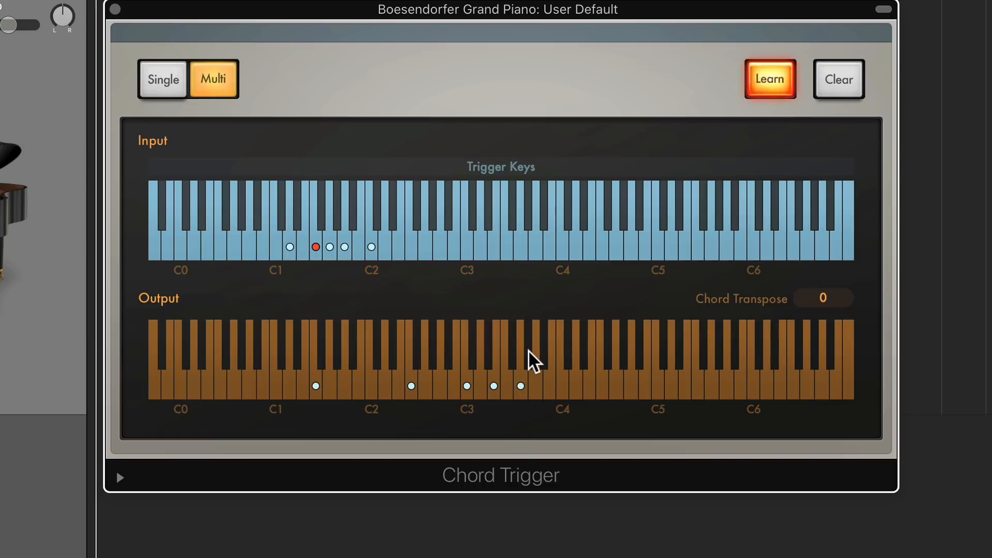
Adjust a final output note and toggle learning off to return to the trigger range view.
left_click(528, 385)
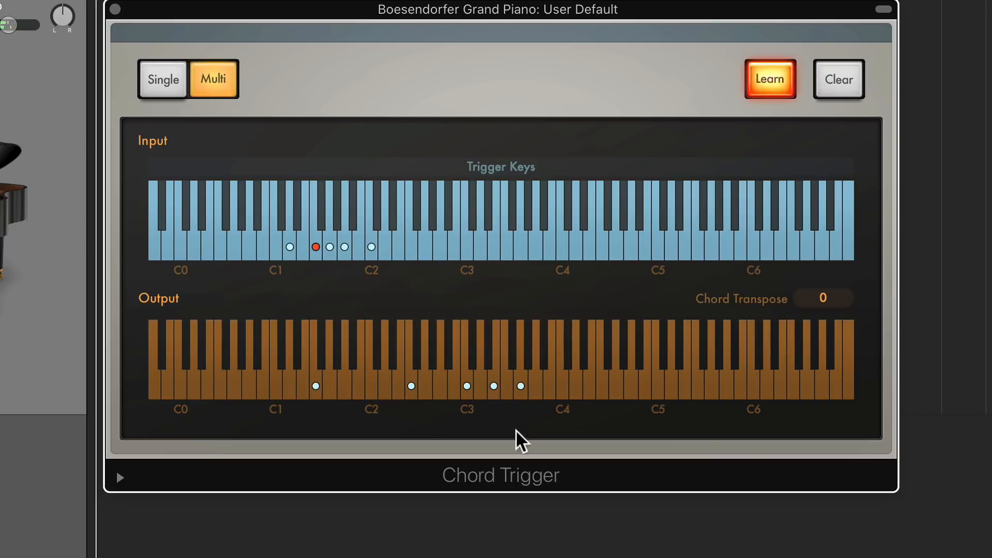
mouse_move(520, 468)
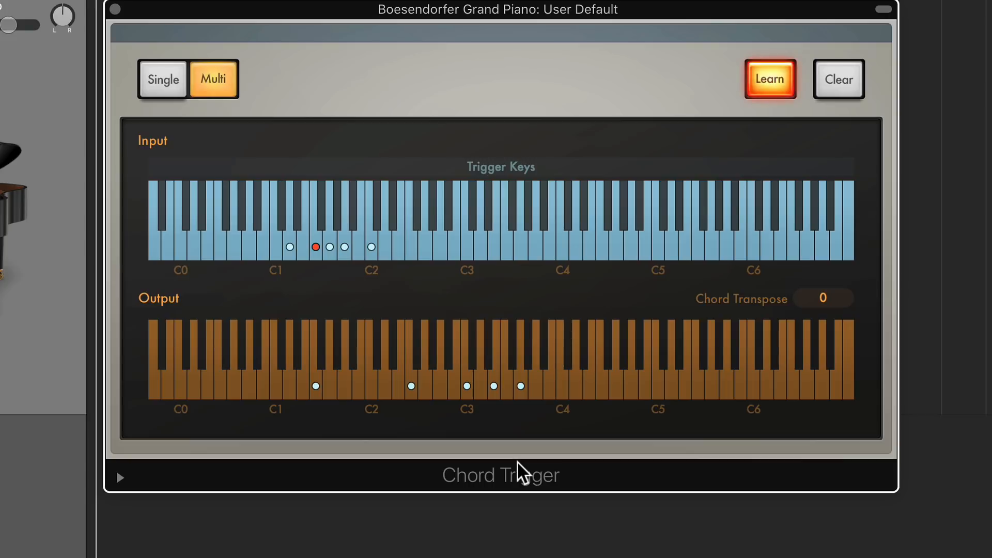
left_click(769, 80)
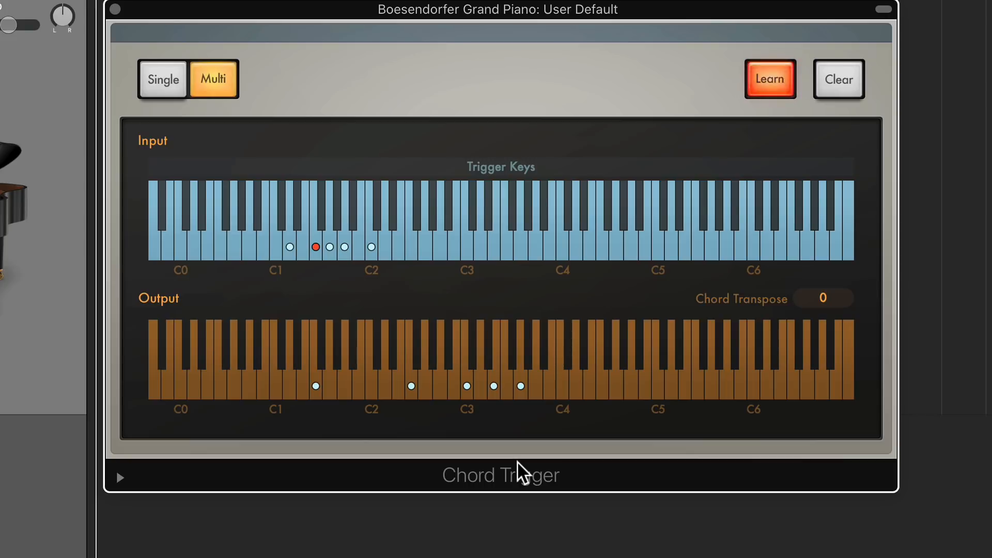
left_click(769, 79)
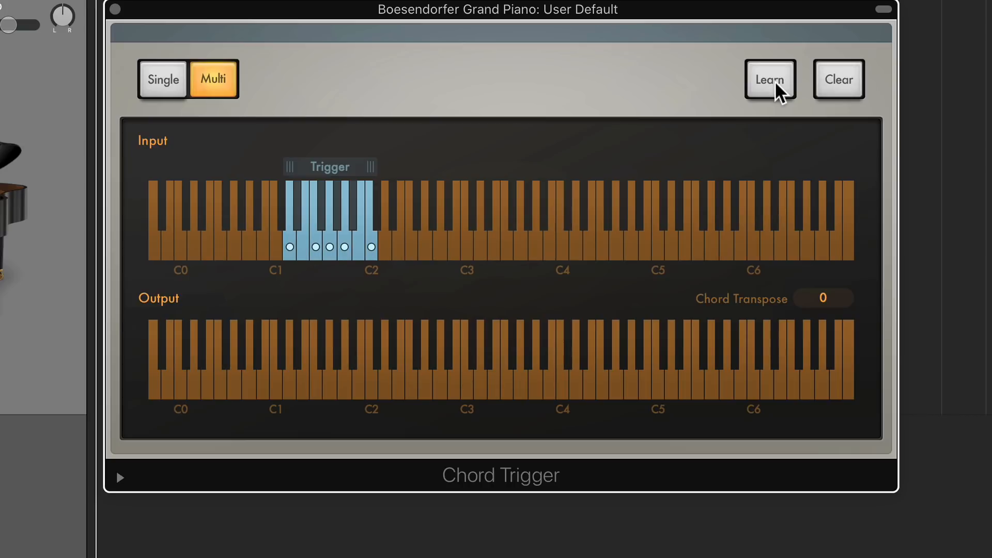
With learning on, move the lowest trigger key's notes up to D2 and add tones to form a five-note Dm7.
left_click(768, 80)
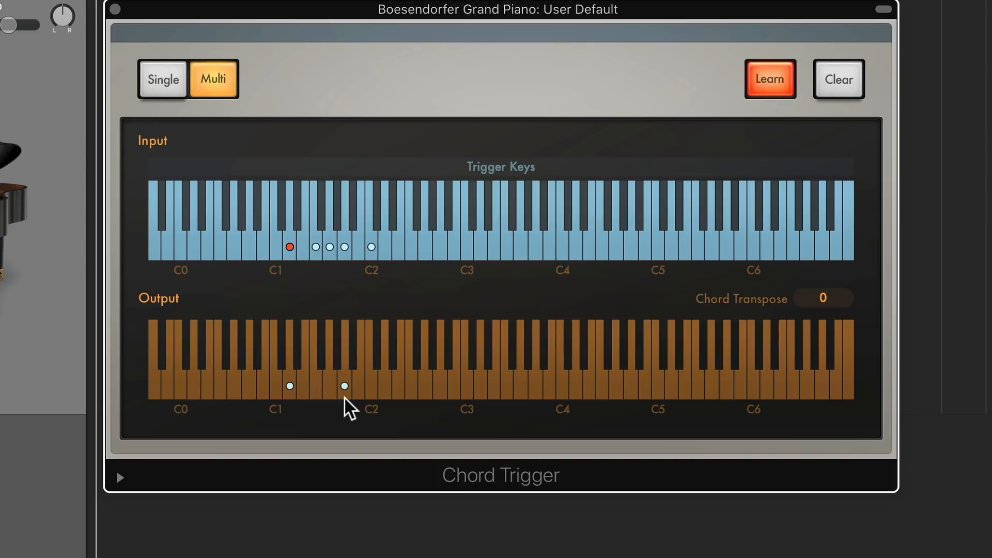
left_click_drag(344, 385, 384, 386)
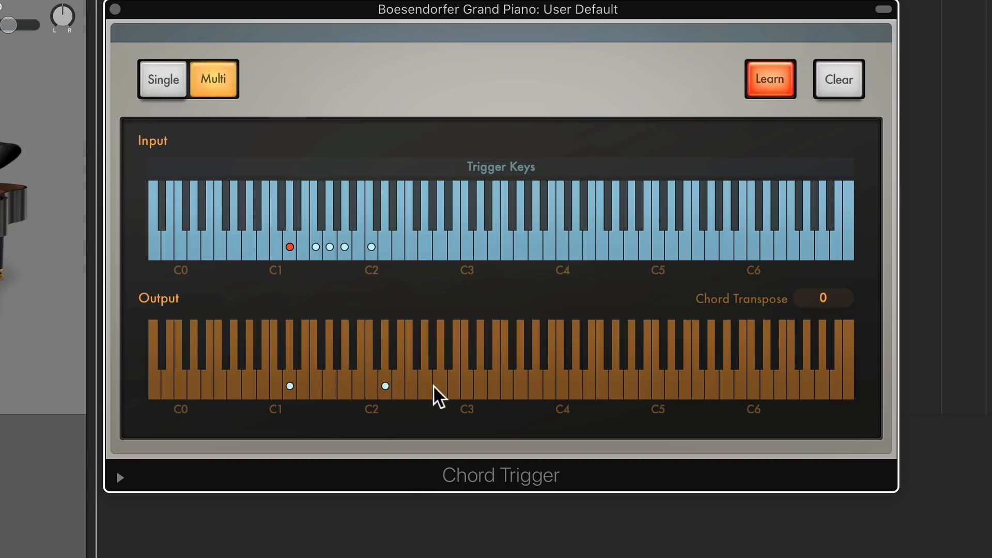
left_click(411, 387)
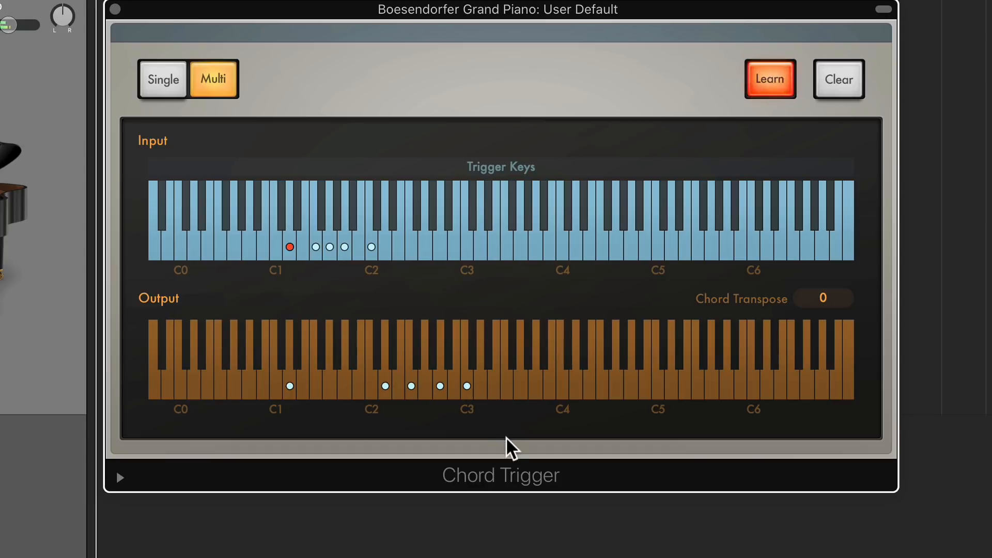
mouse_move(468, 417)
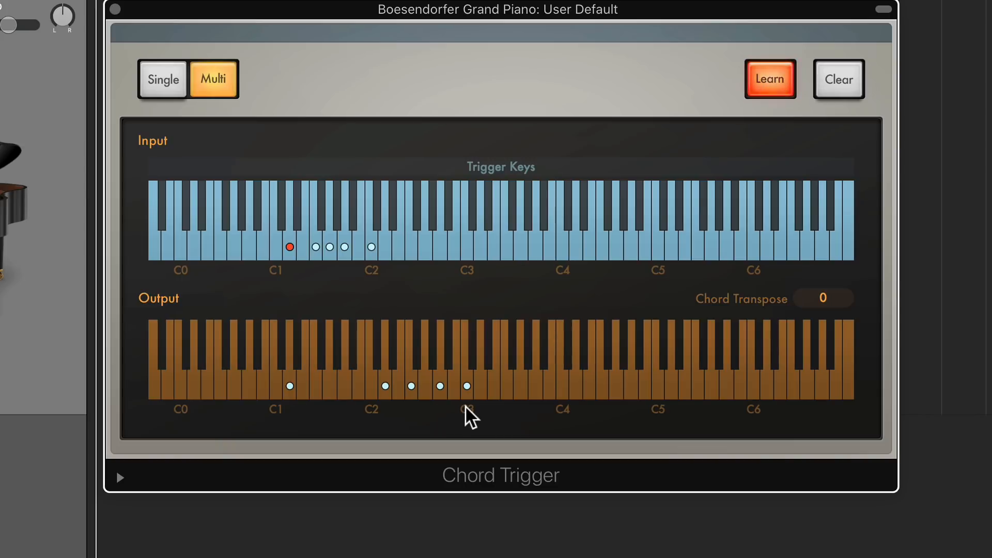
mouse_move(412, 415)
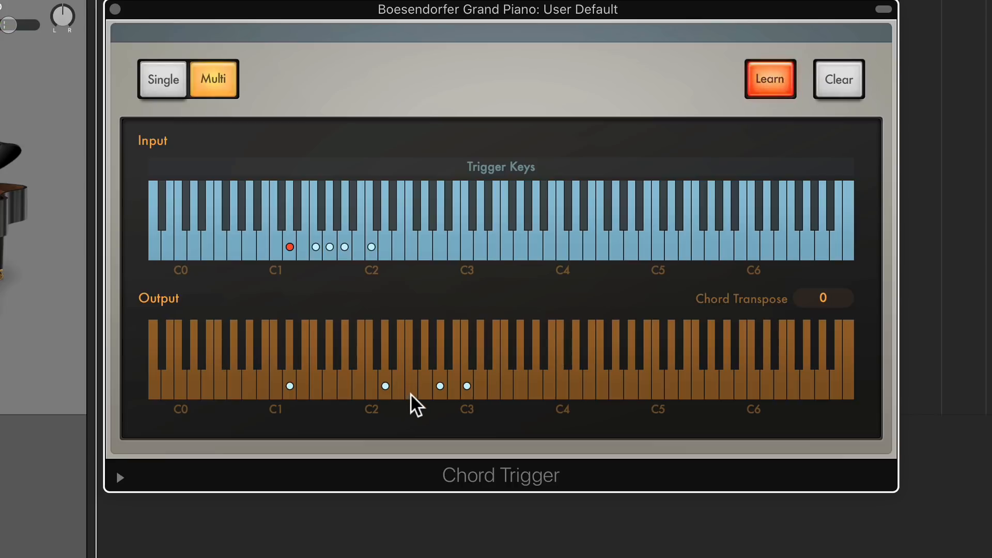
left_click(506, 386)
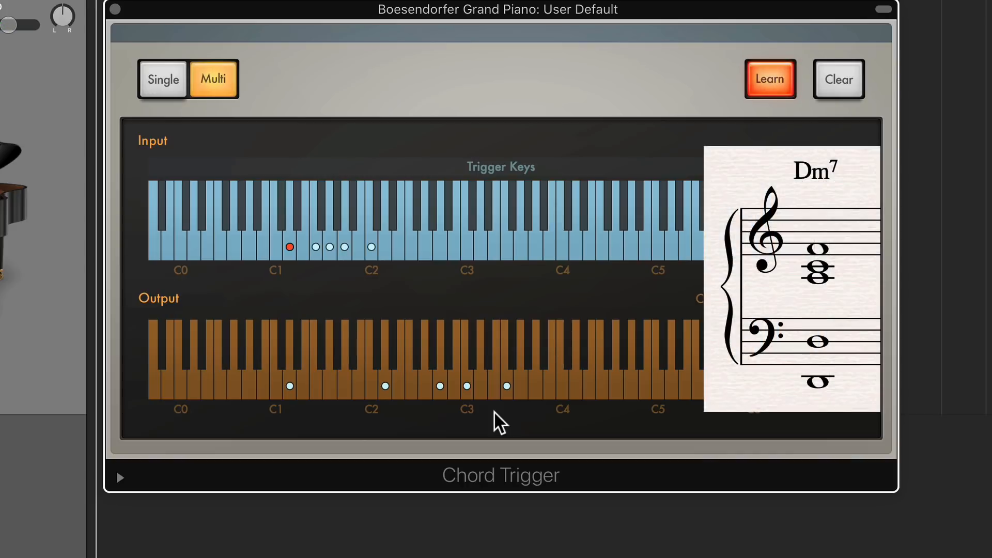
mouse_move(443, 418)
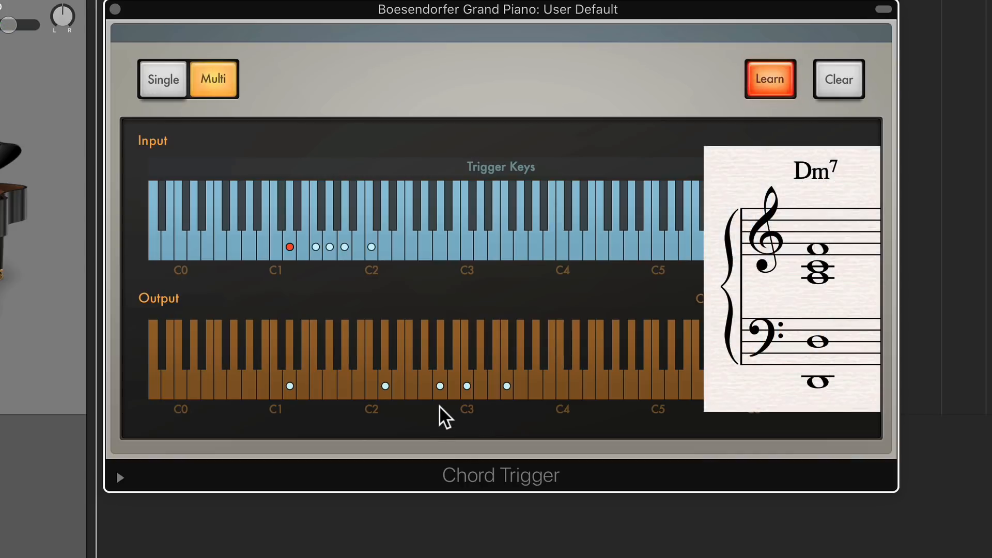
mouse_move(519, 456)
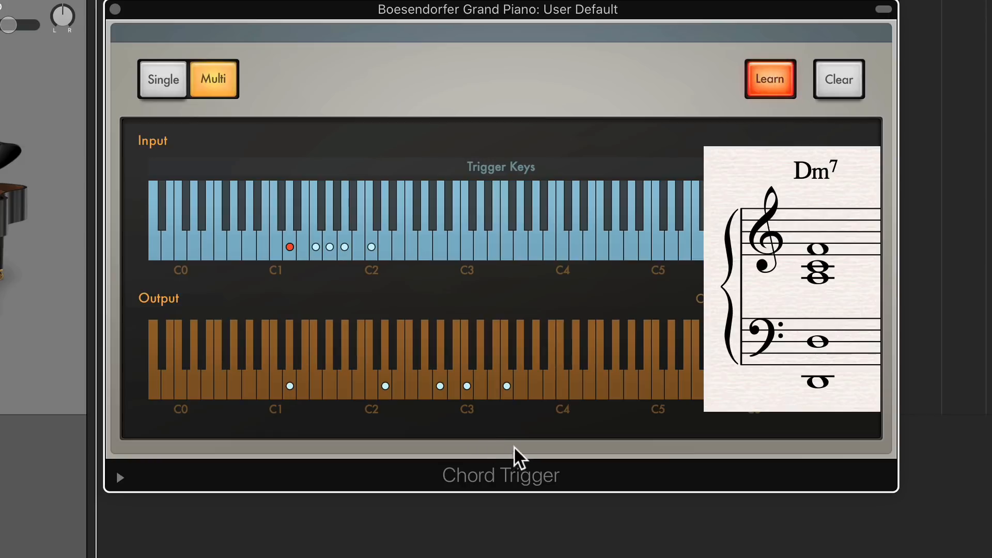
mouse_move(509, 418)
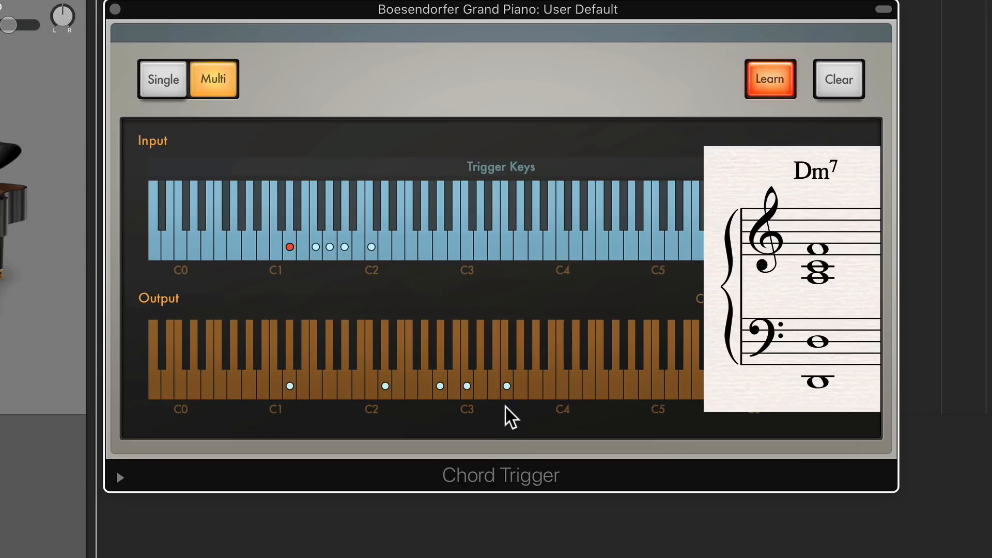
mouse_move(424, 408)
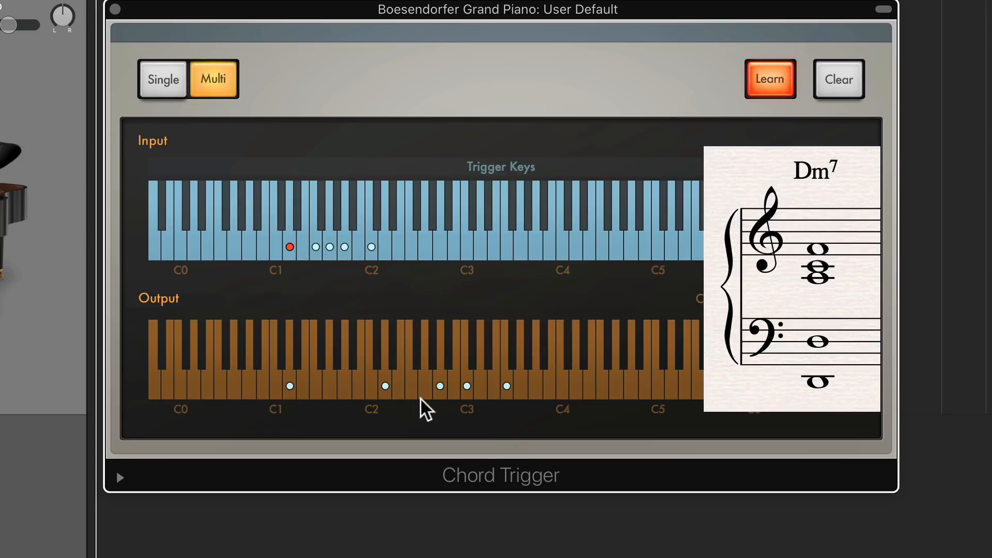
mouse_move(516, 405)
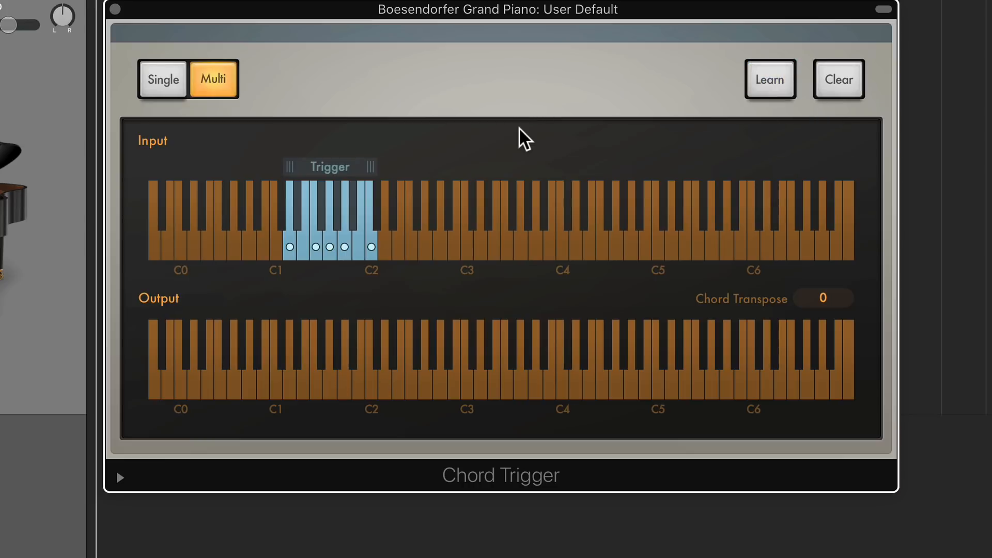
Switch chord learning back on so another trigger key can be mapped.
left_click(343, 247)
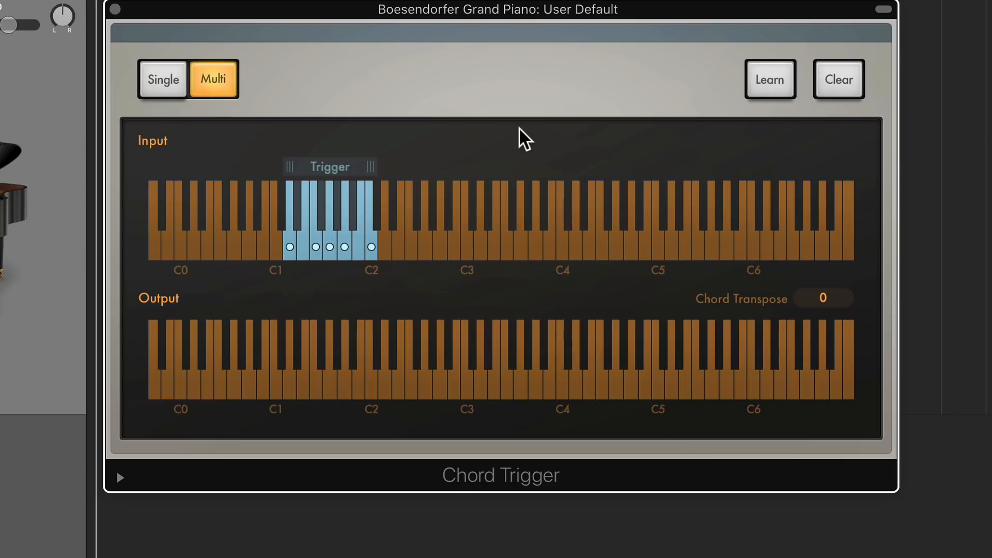
left_click(768, 80)
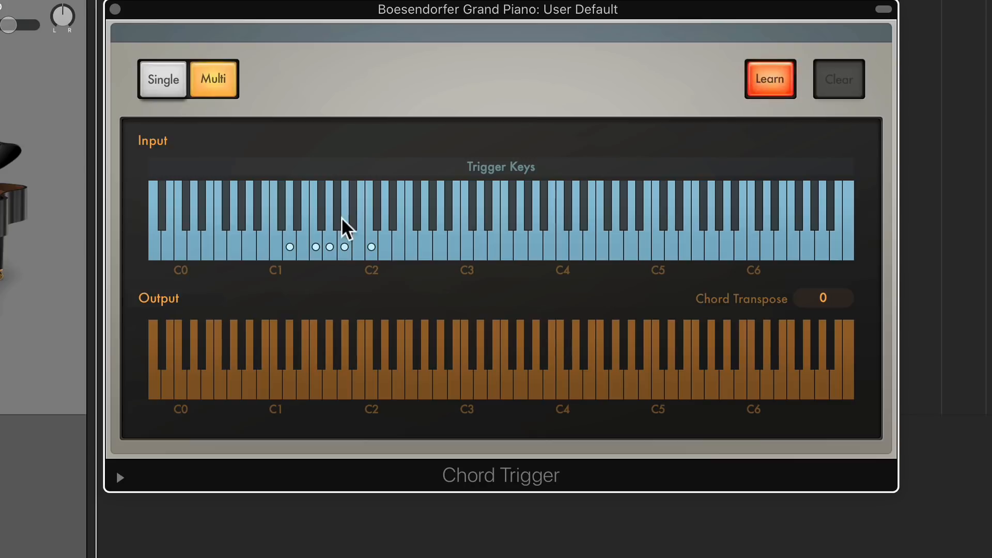
Revoice the middle trigger key with a bass below C2 and upper notes near C3.
left_click(329, 247)
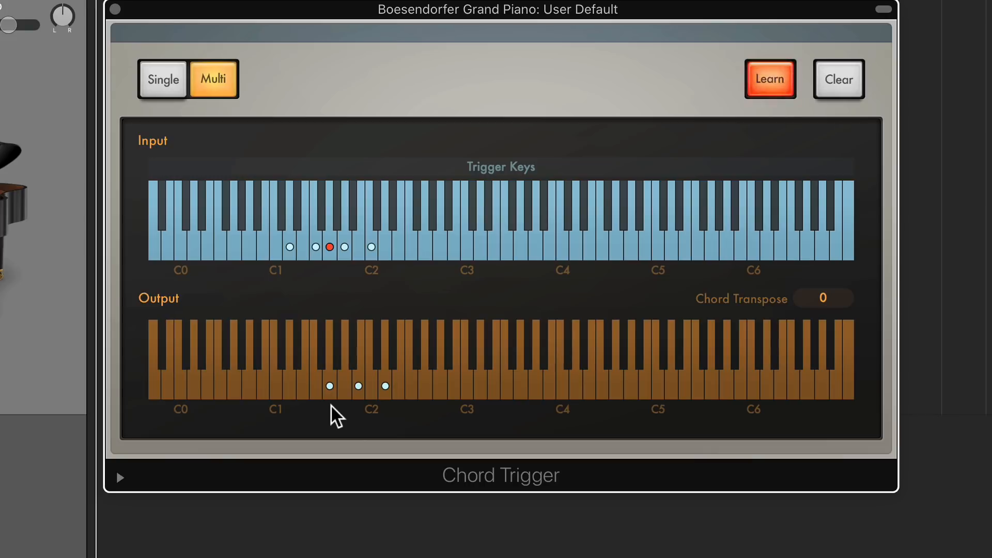
mouse_move(354, 402)
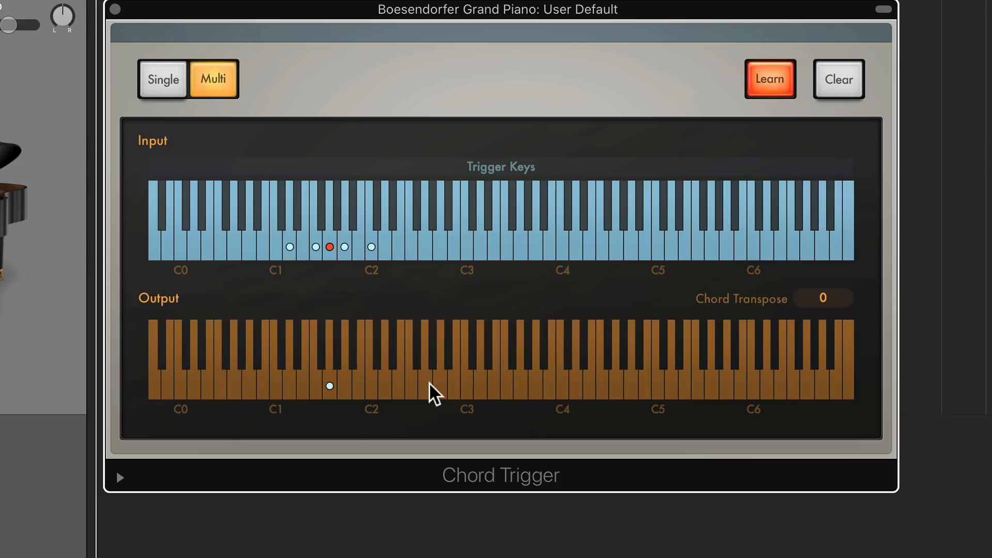
left_click(436, 390)
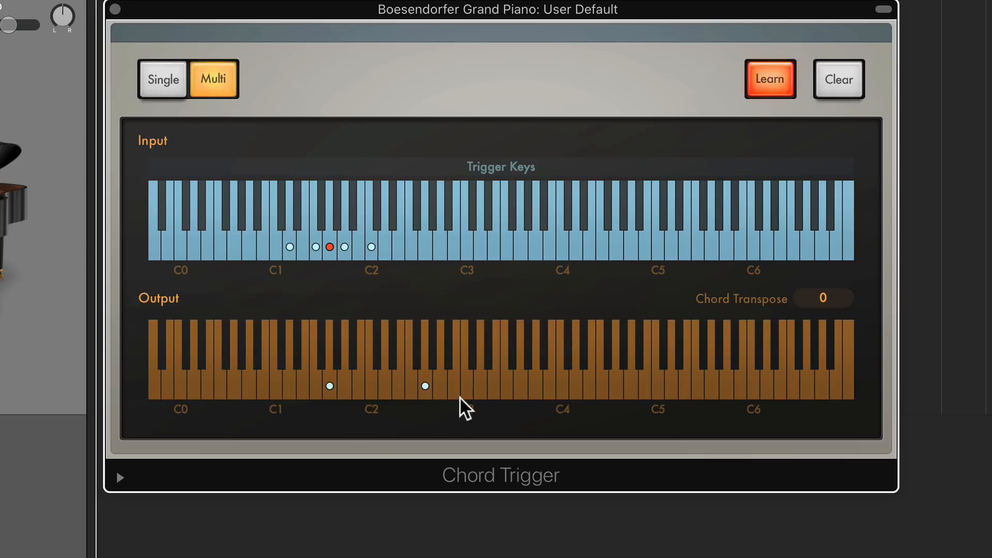
mouse_move(458, 397)
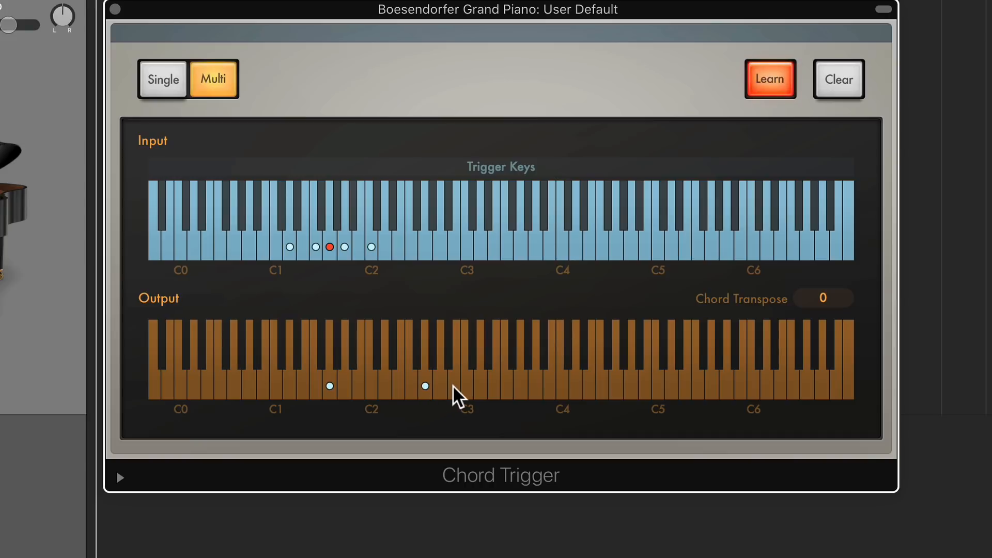
left_click(452, 385)
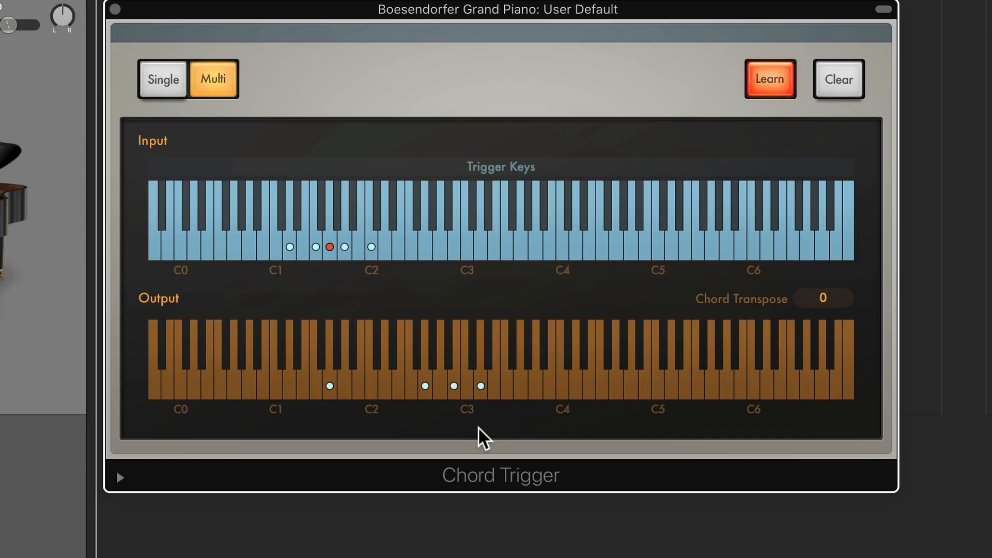